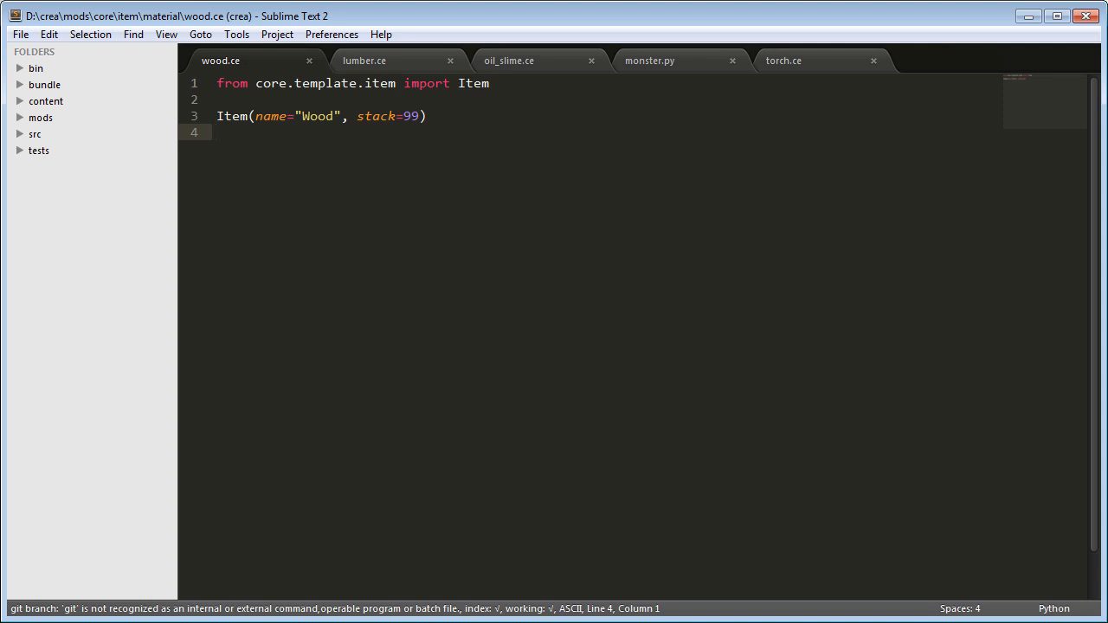
Step: Close monster.py and bring research.py, __init__.py, registration.py and oak_tree.ce up beside wood.ce
left_click(216, 131)
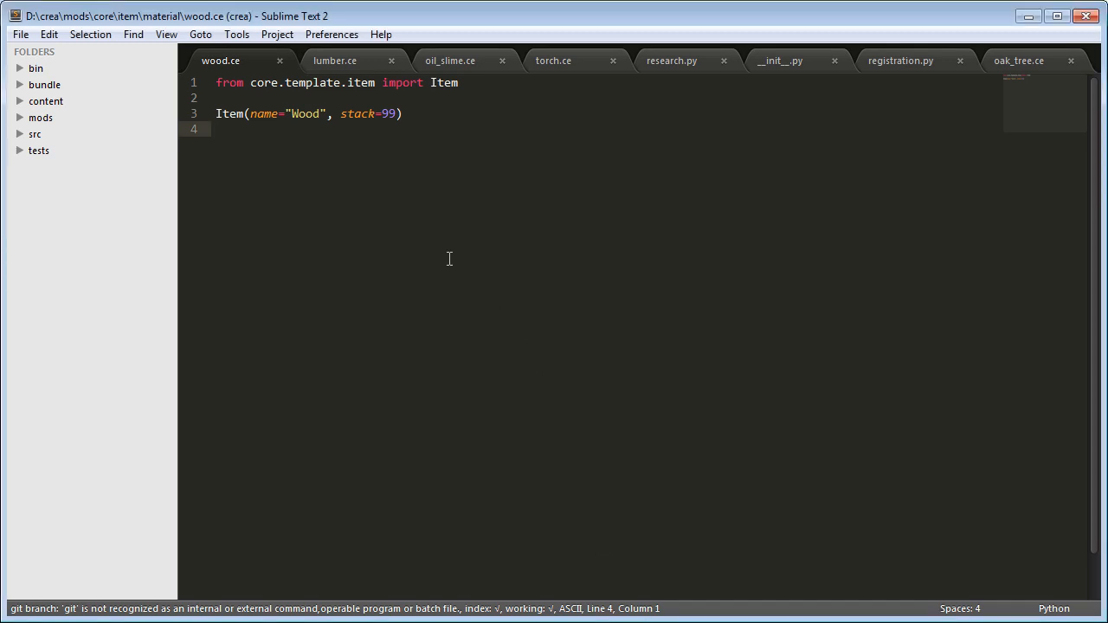
Step: Glance at lumber.ce, then read down through torch.ce's crafting, light-source and submerged-torch logic
left_click(335, 60)
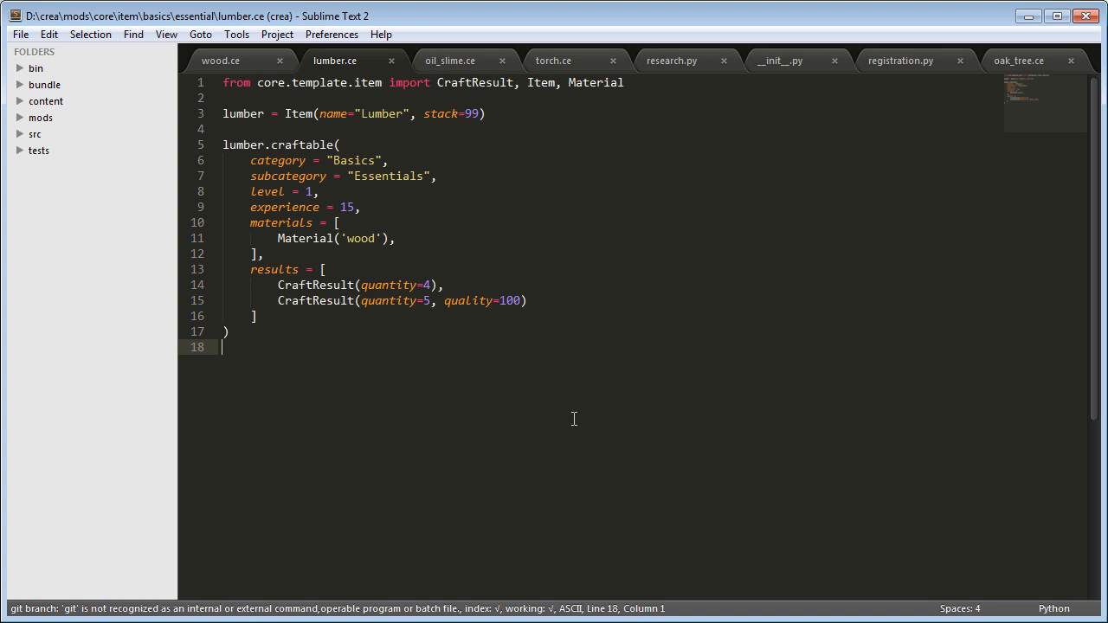
left_click(553, 61)
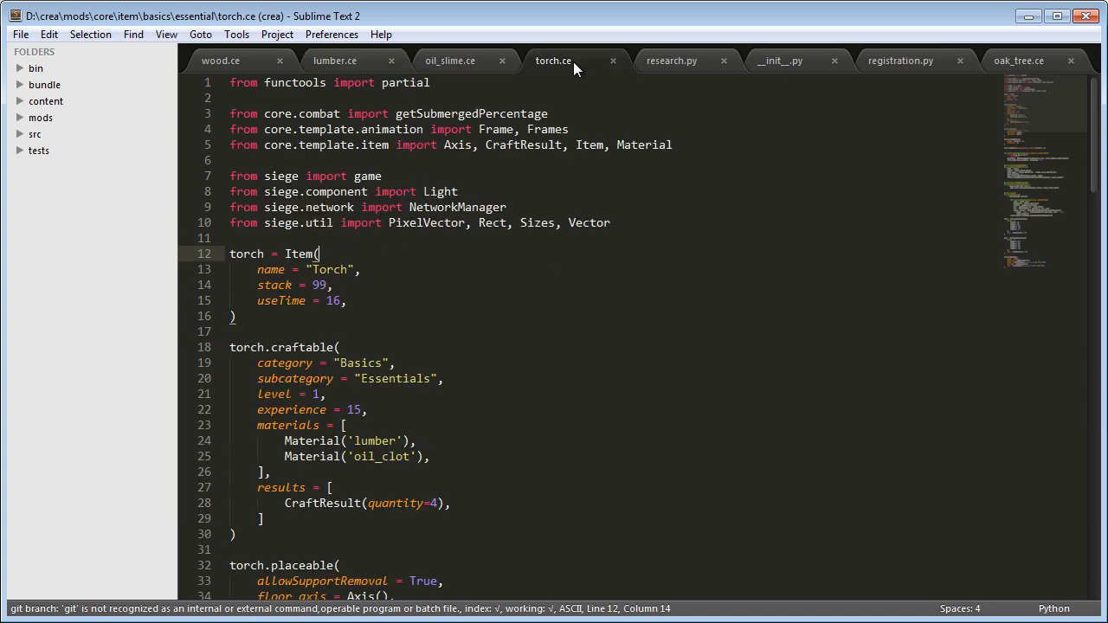
scroll("down", 3)
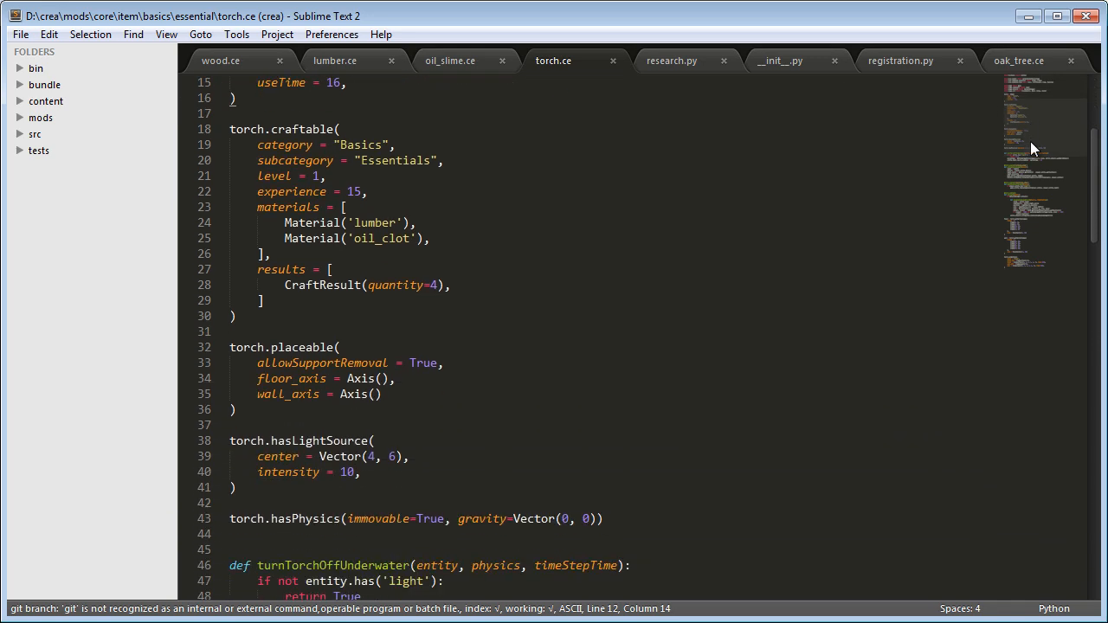
scroll("down", 3)
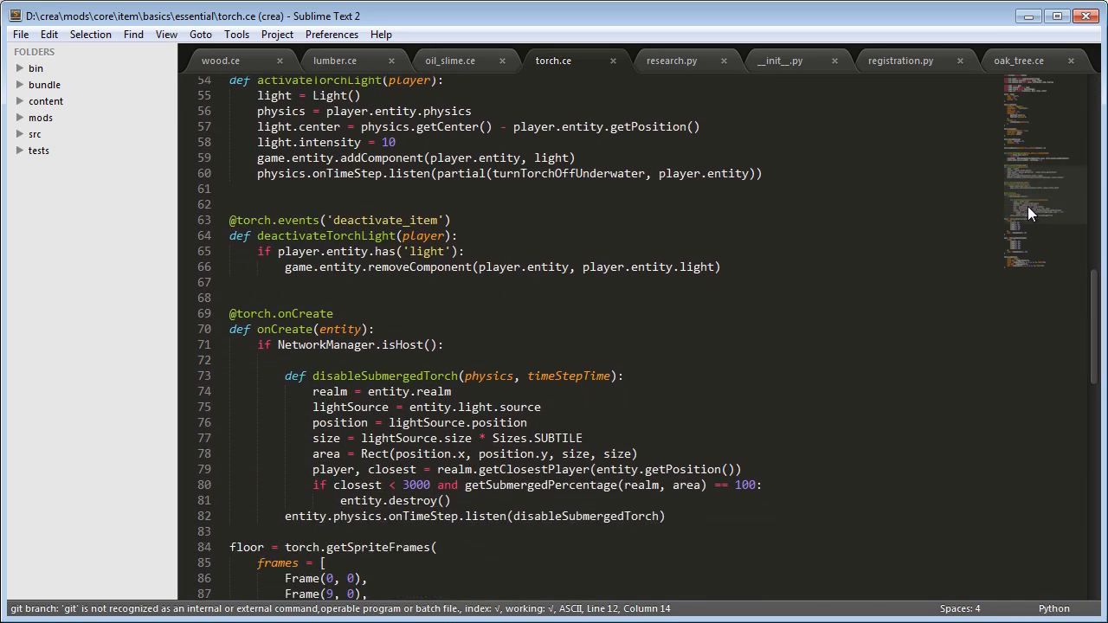
scroll("down", 3)
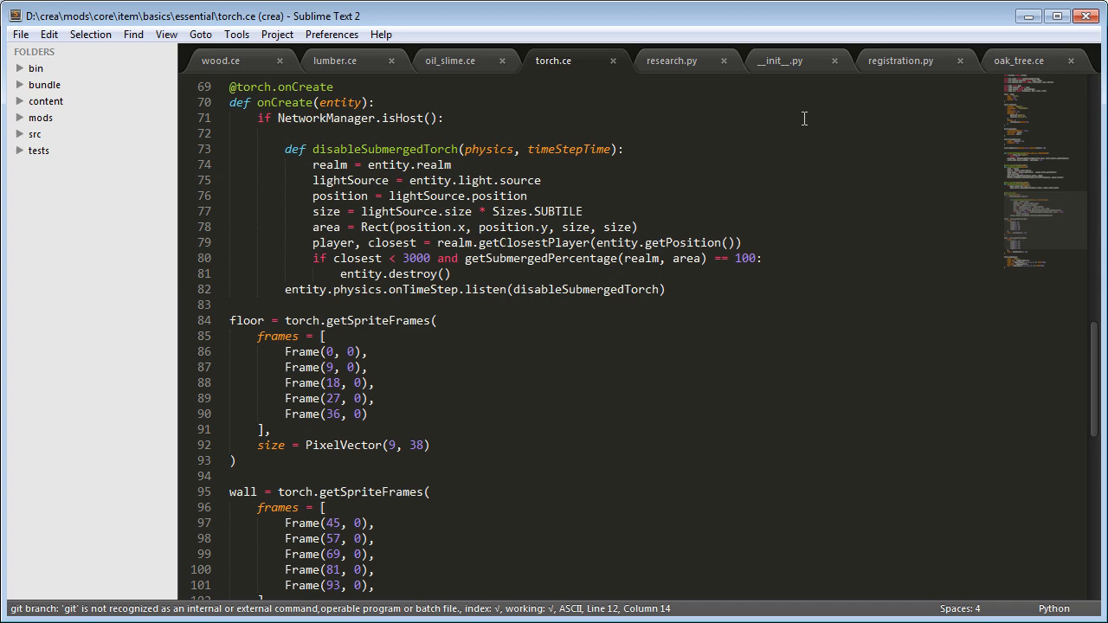
mouse_move(691, 73)
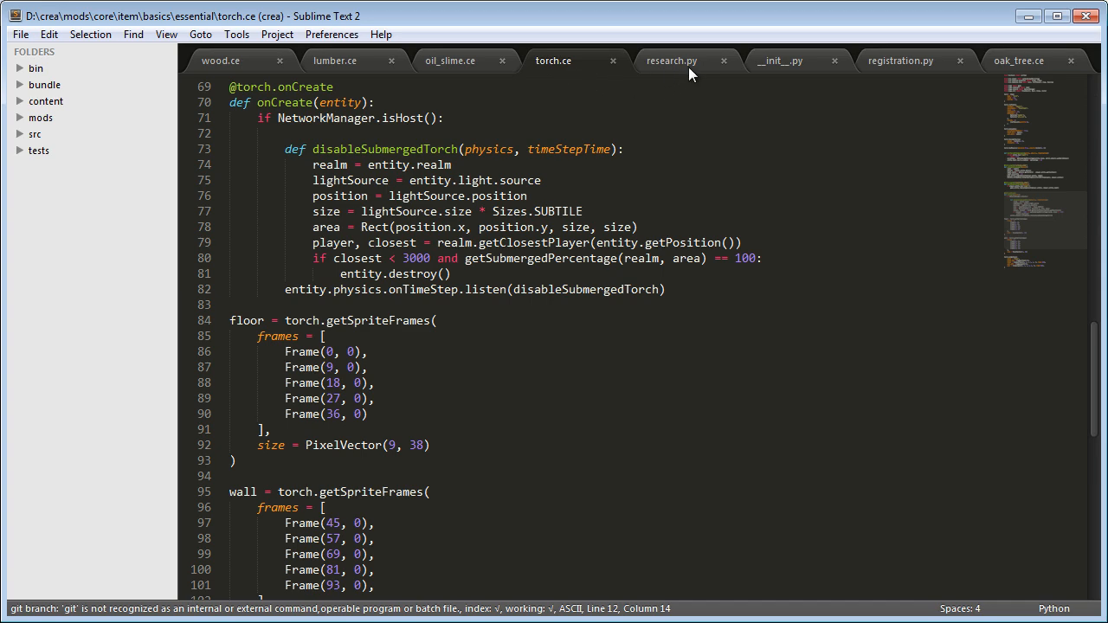
Step: Read research.py's ResearchSystem class through its register method, checking torch.ce briefly on the way
left_click(672, 60)
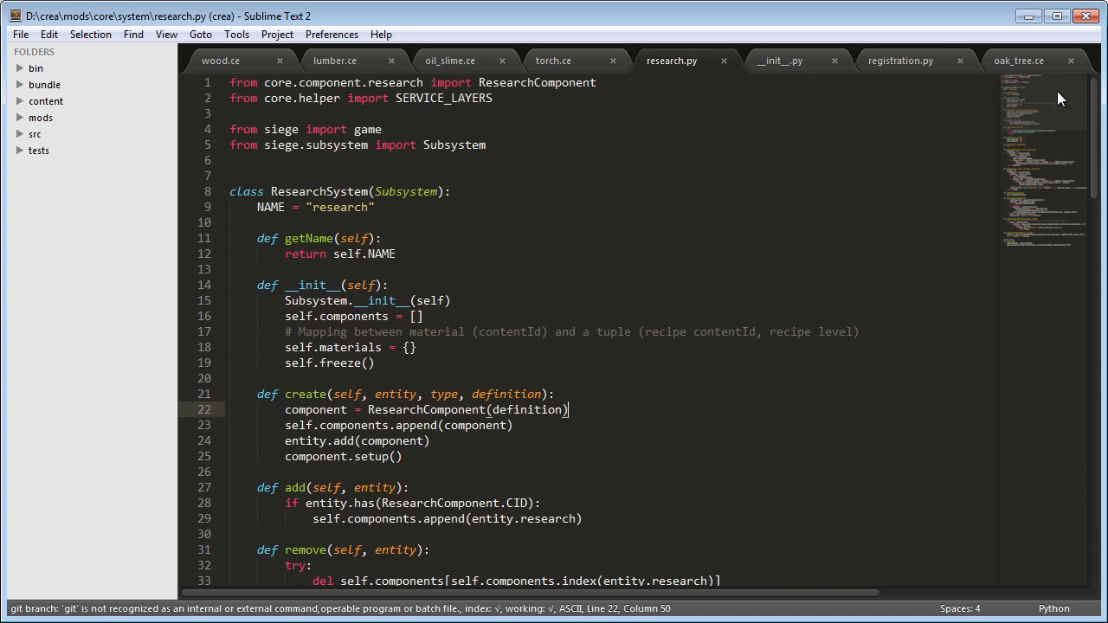
scroll("down", 3)
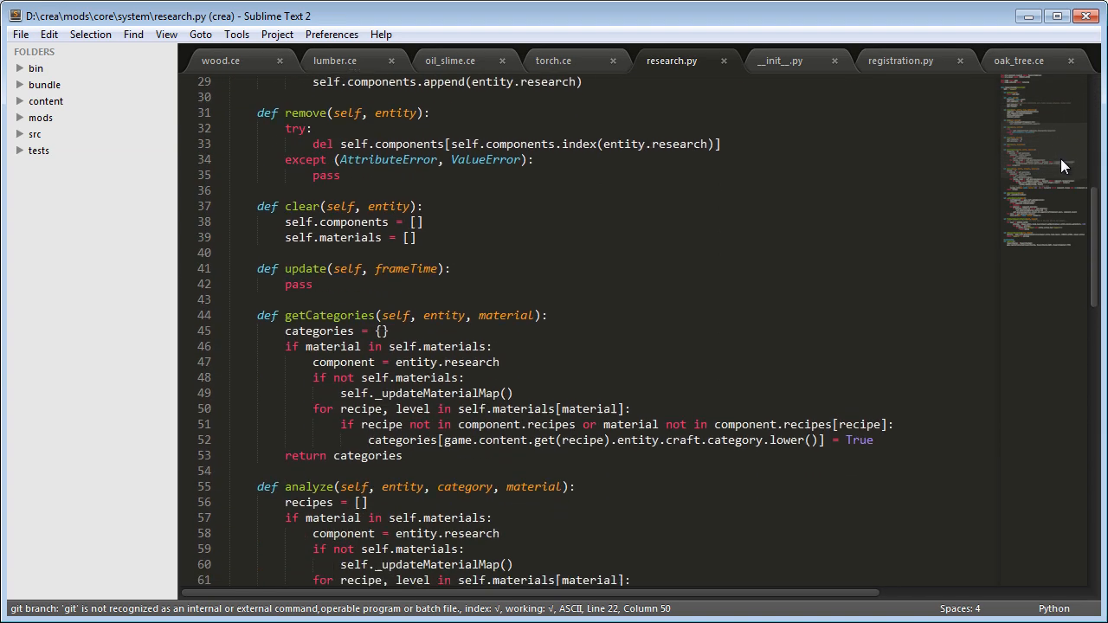
scroll("down", 3)
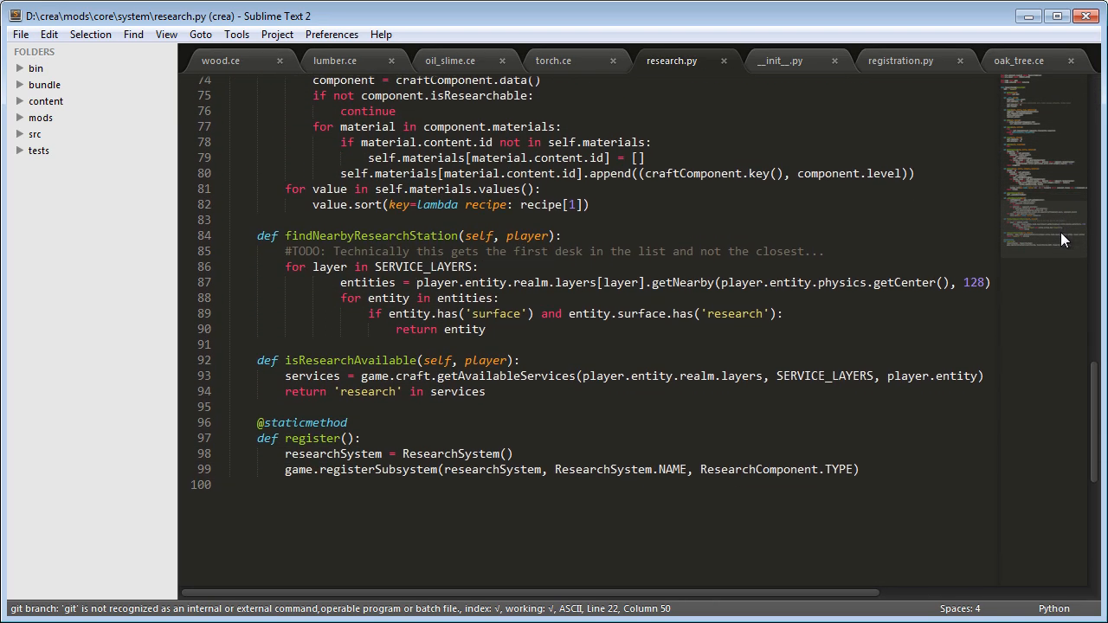
mouse_move(662, 73)
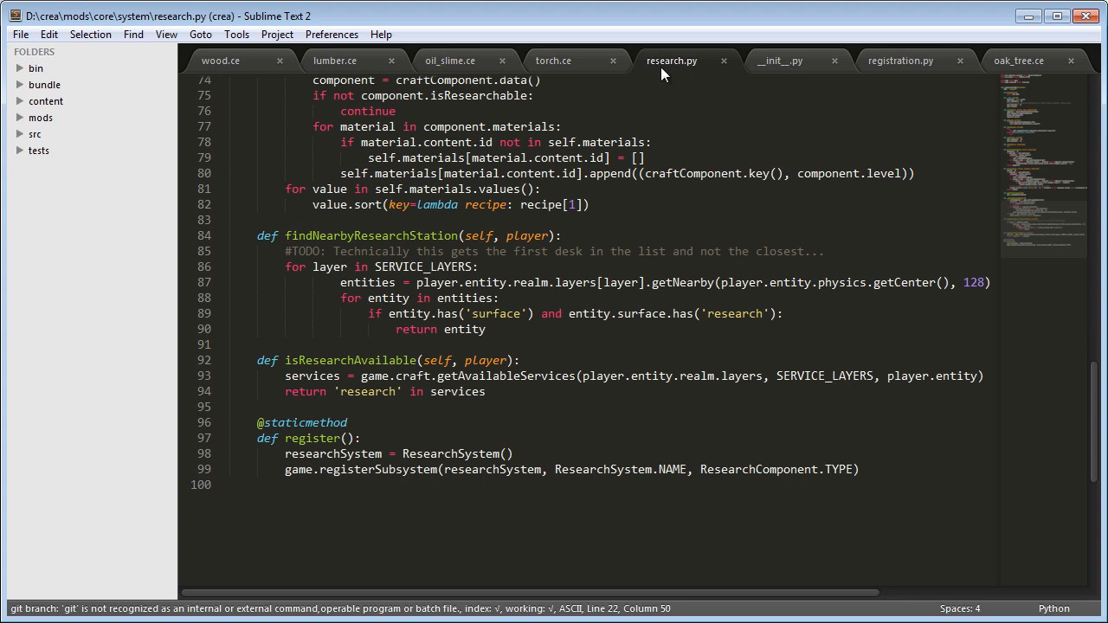
mouse_move(617, 149)
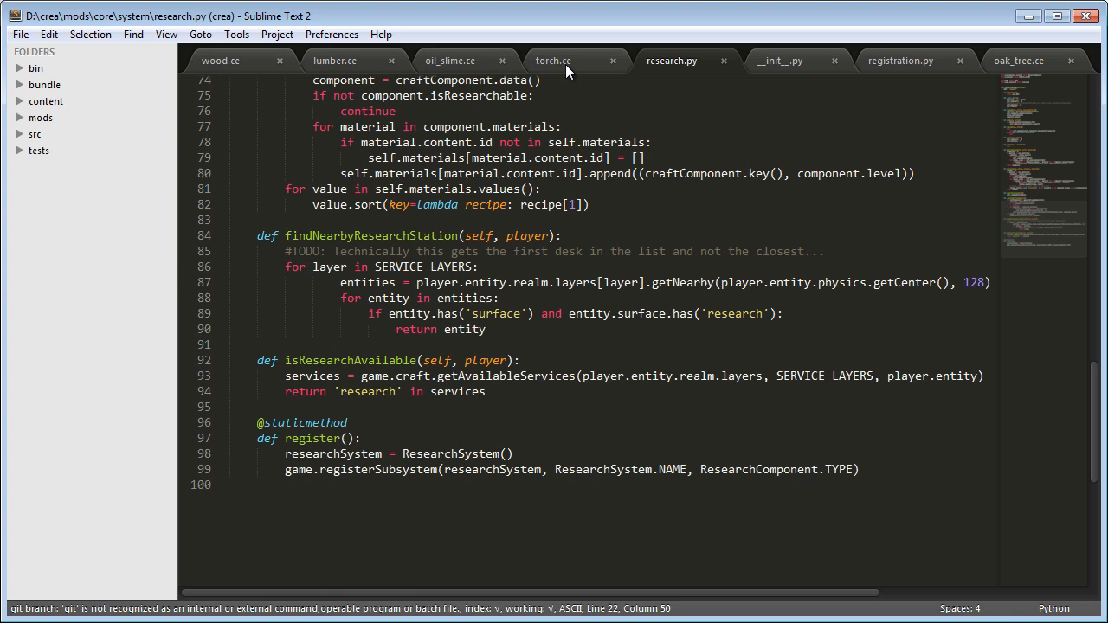
left_click(554, 60)
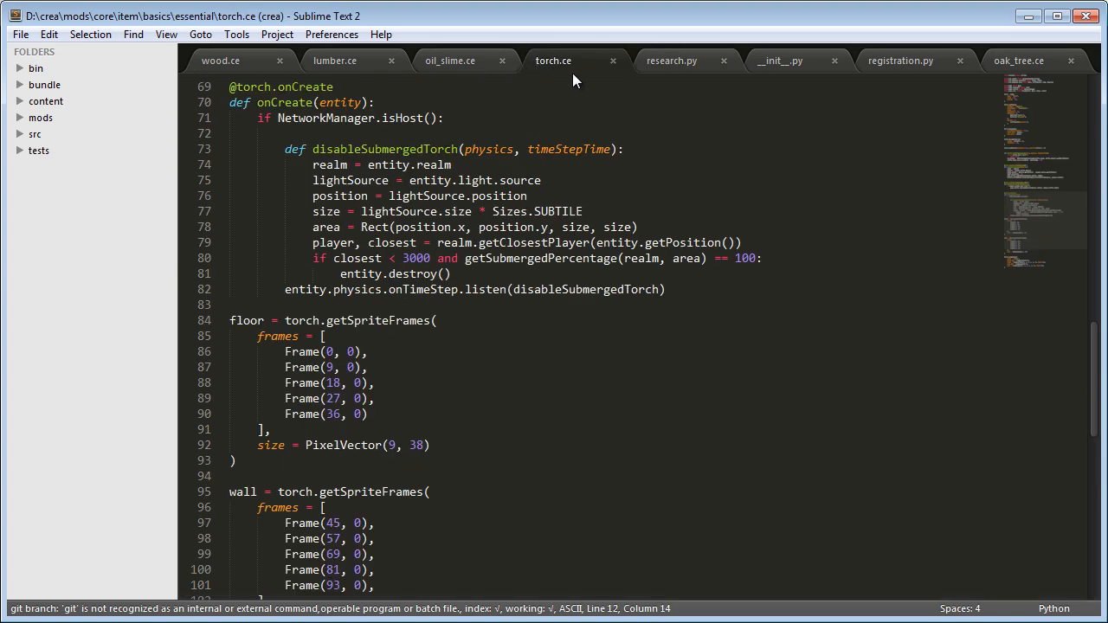
mouse_move(689, 76)
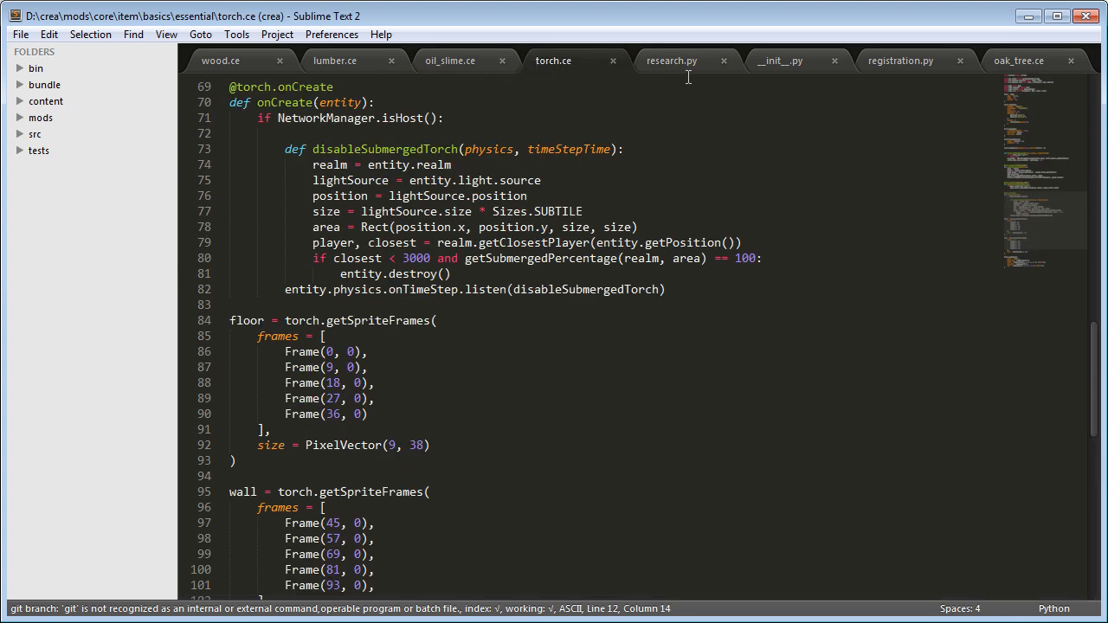
left_click(672, 60)
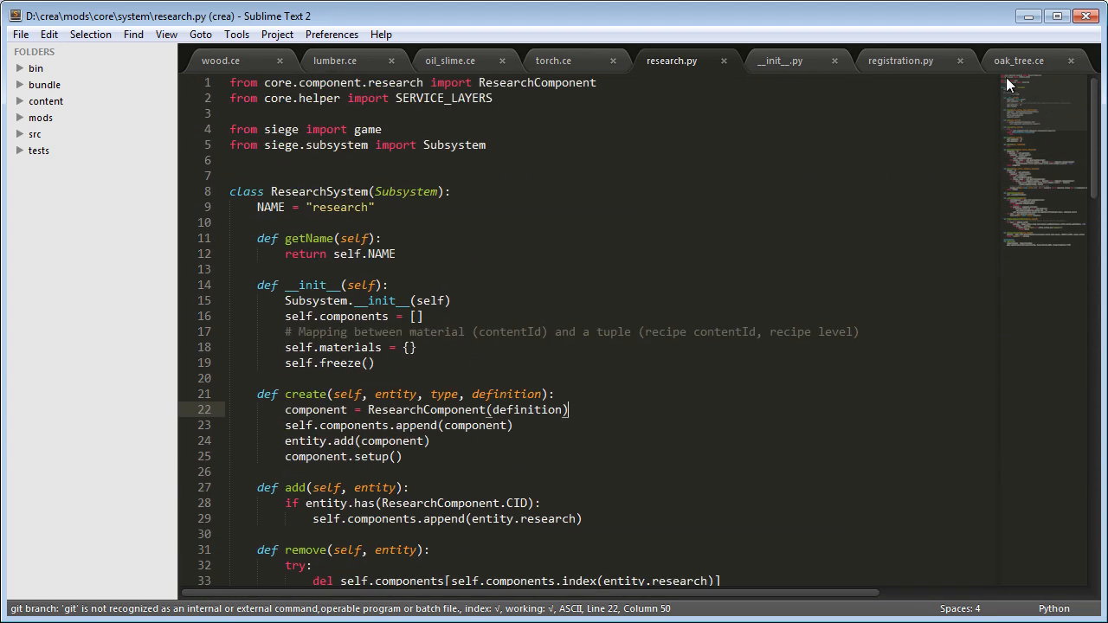
Step: Skim the armor __init__.py and registration.py code, then revisit lumber.ce
left_click(779, 61)
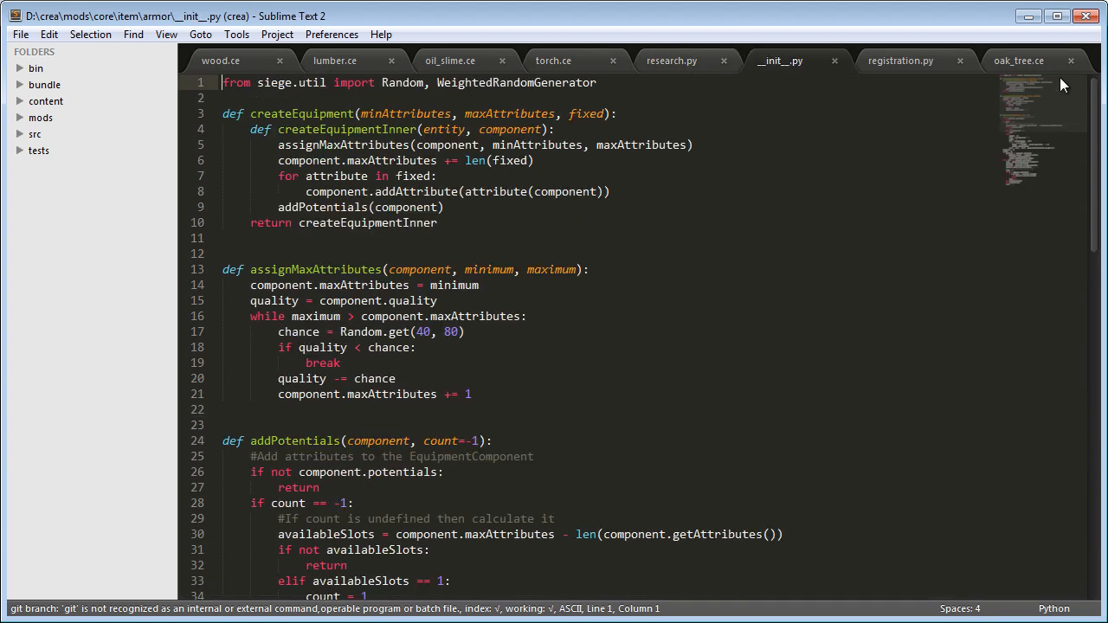
scroll("down", 3)
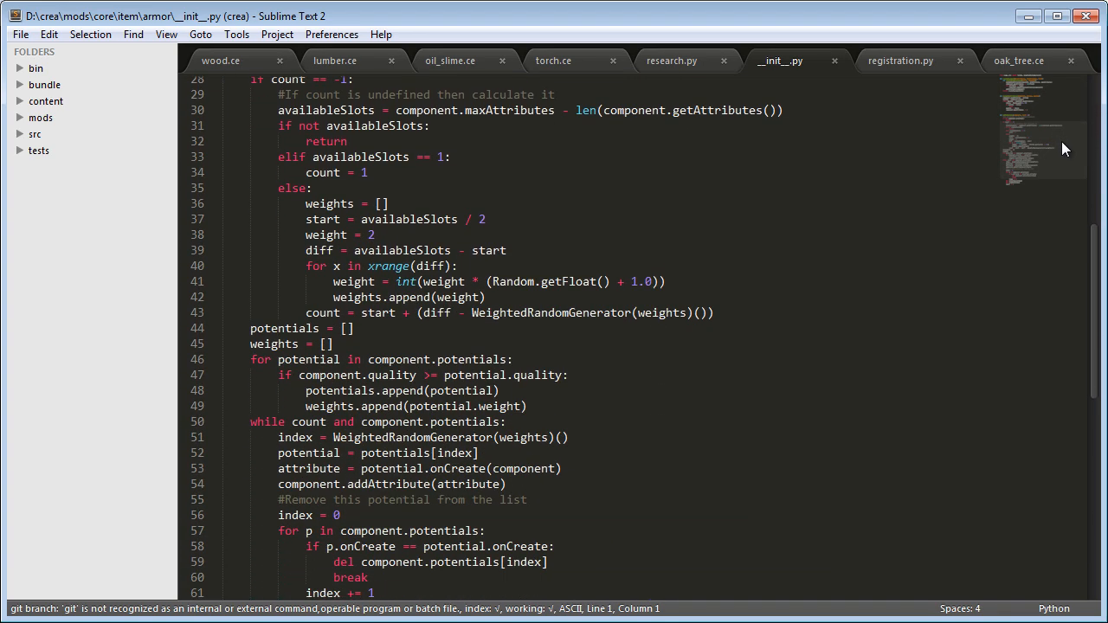
left_click(900, 61)
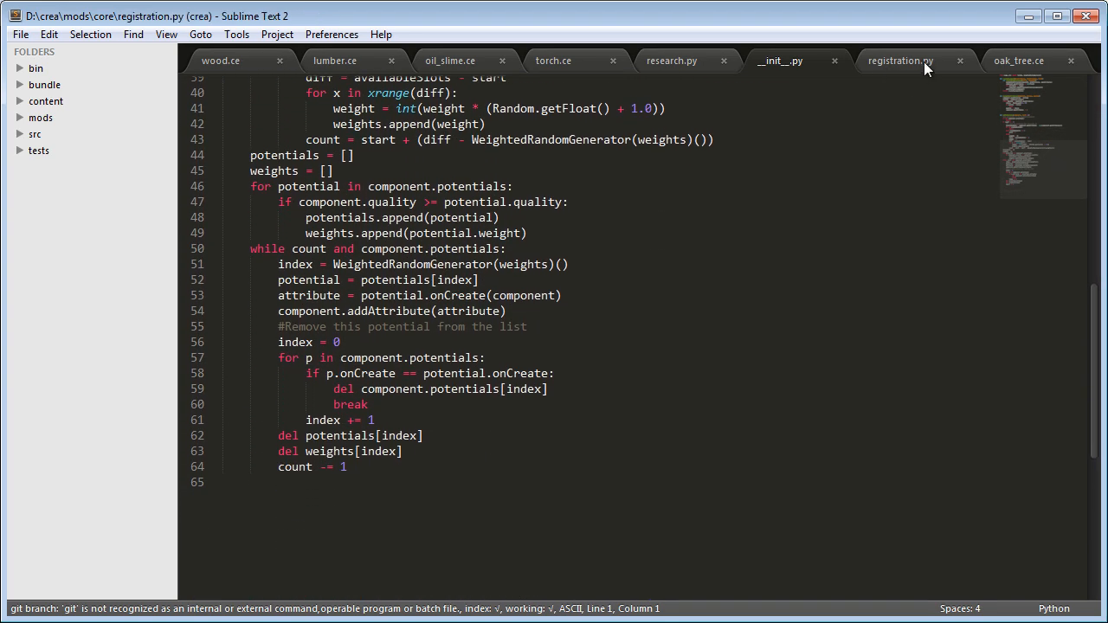
scroll("up", 3)
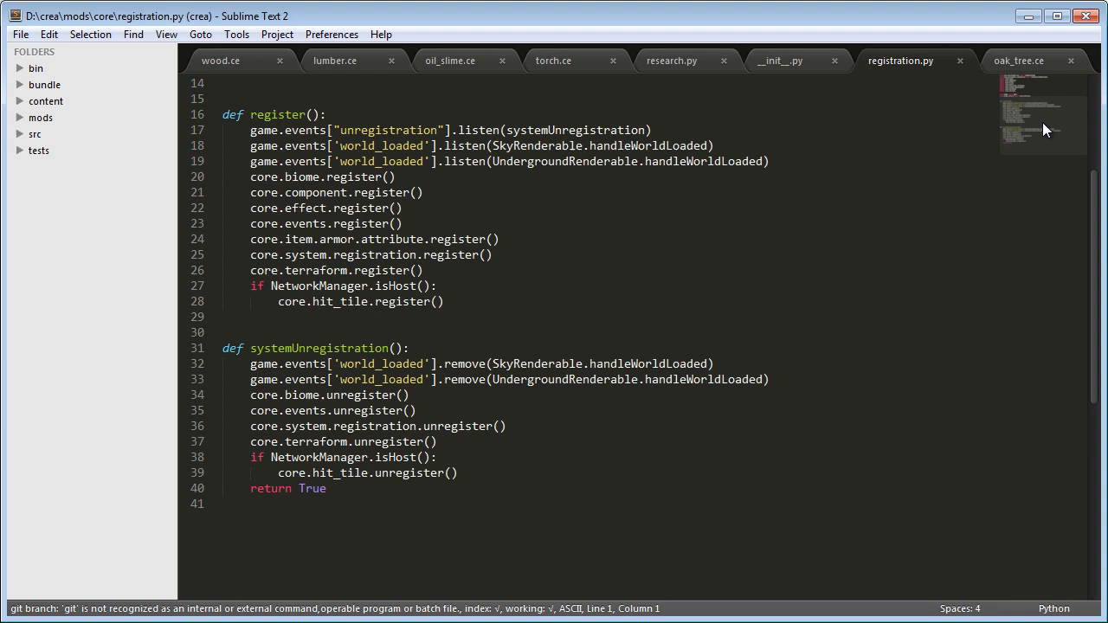
left_click(334, 60)
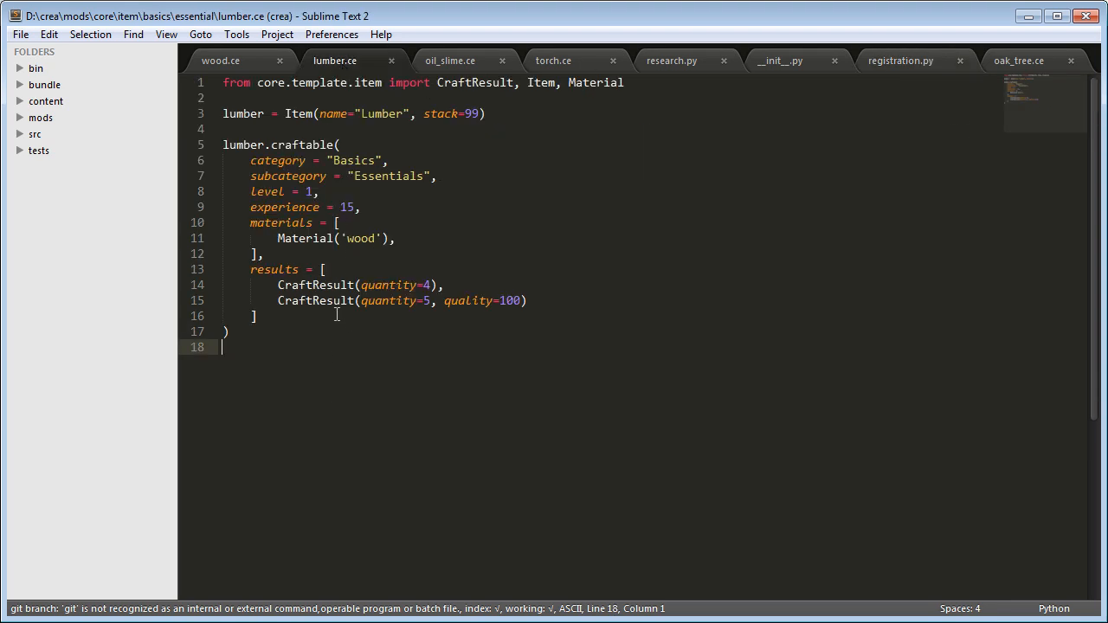
mouse_move(523, 138)
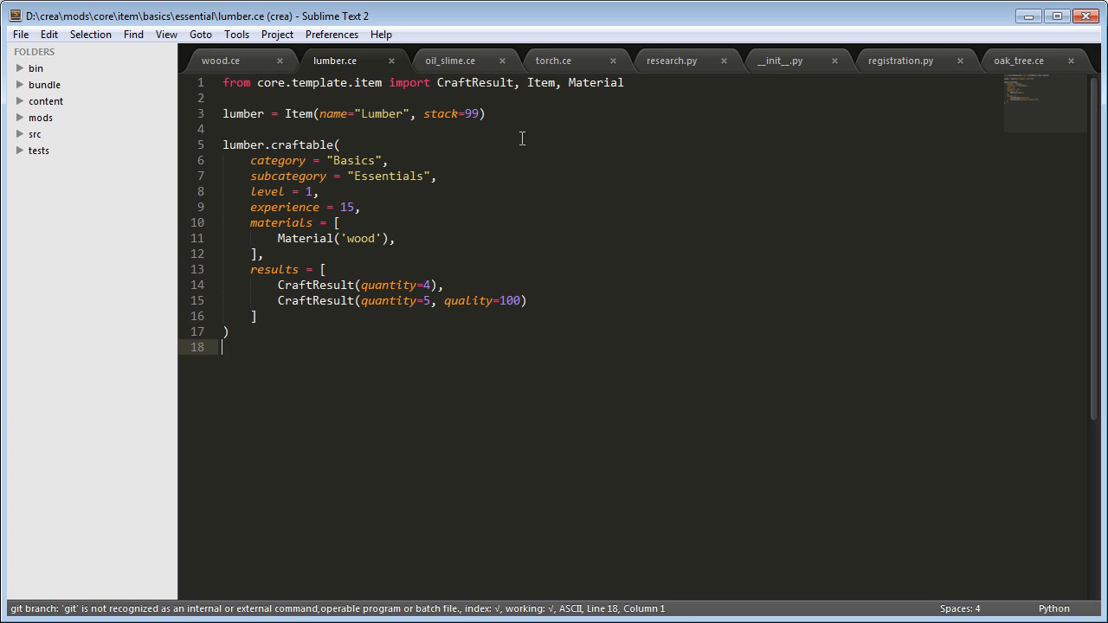
Step: Read oil_slime.ce's monster code and land on oak_tree.ce's Tree definition
left_click(451, 61)
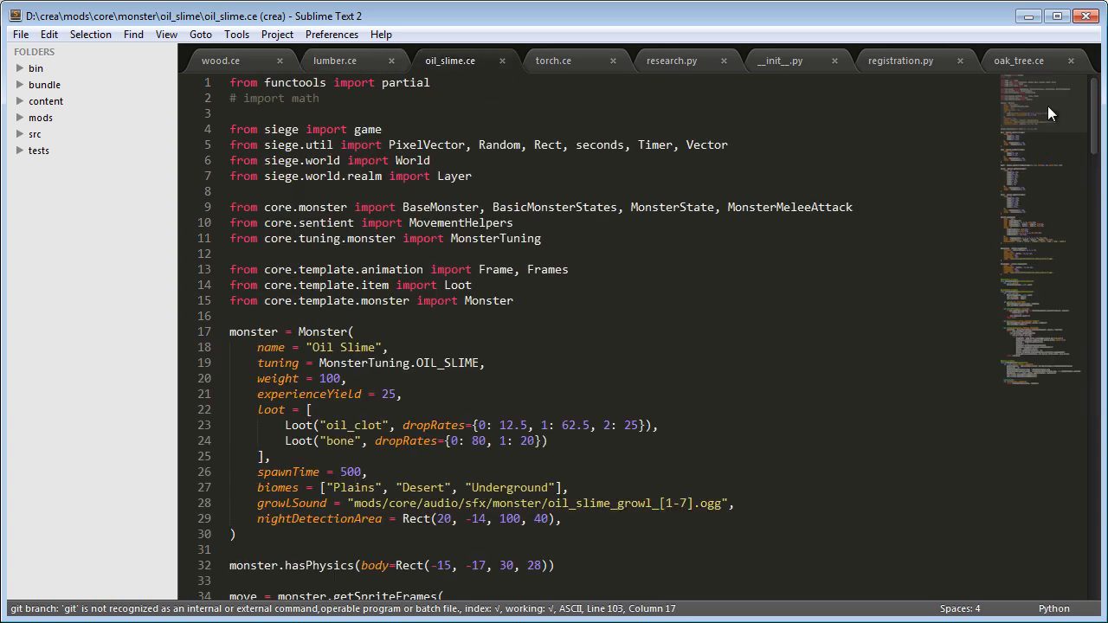
scroll("down", 3)
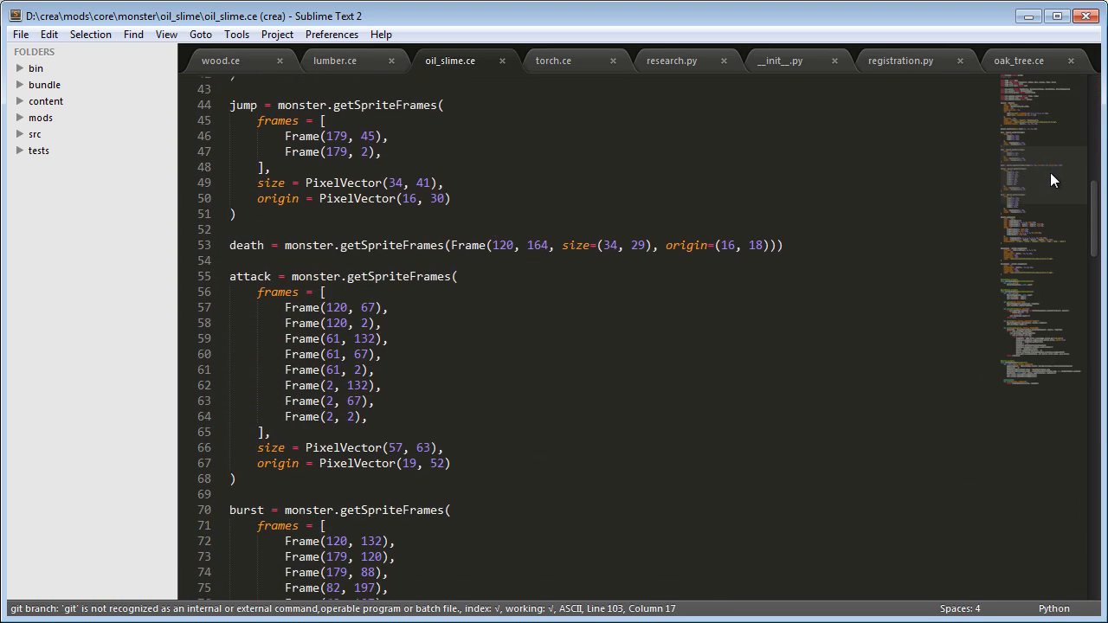
left_click(1018, 61)
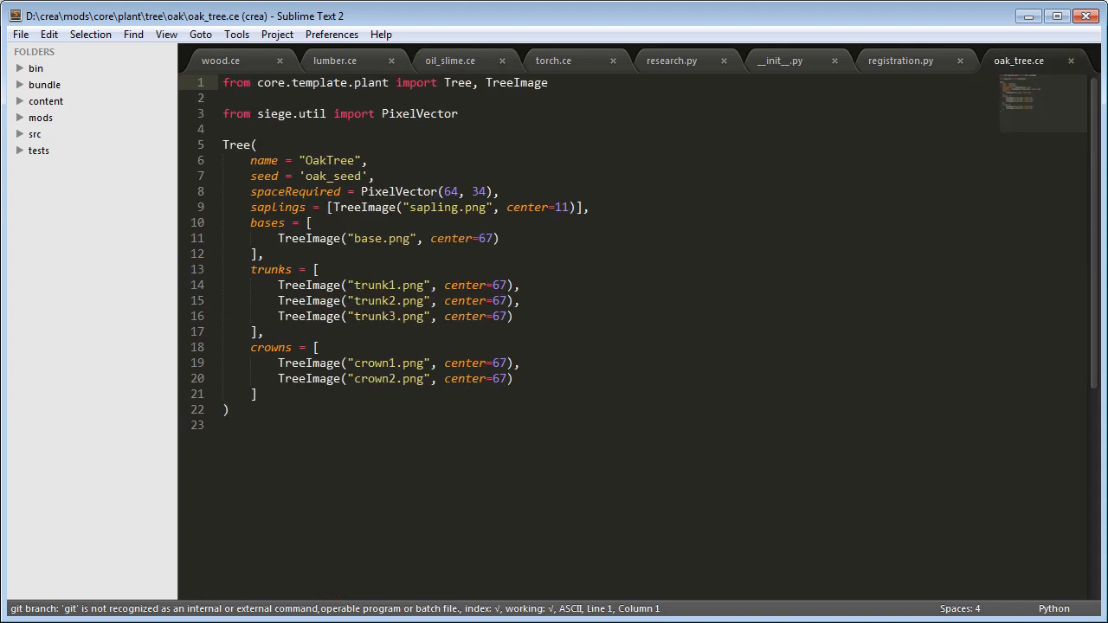
left_click(435, 513)
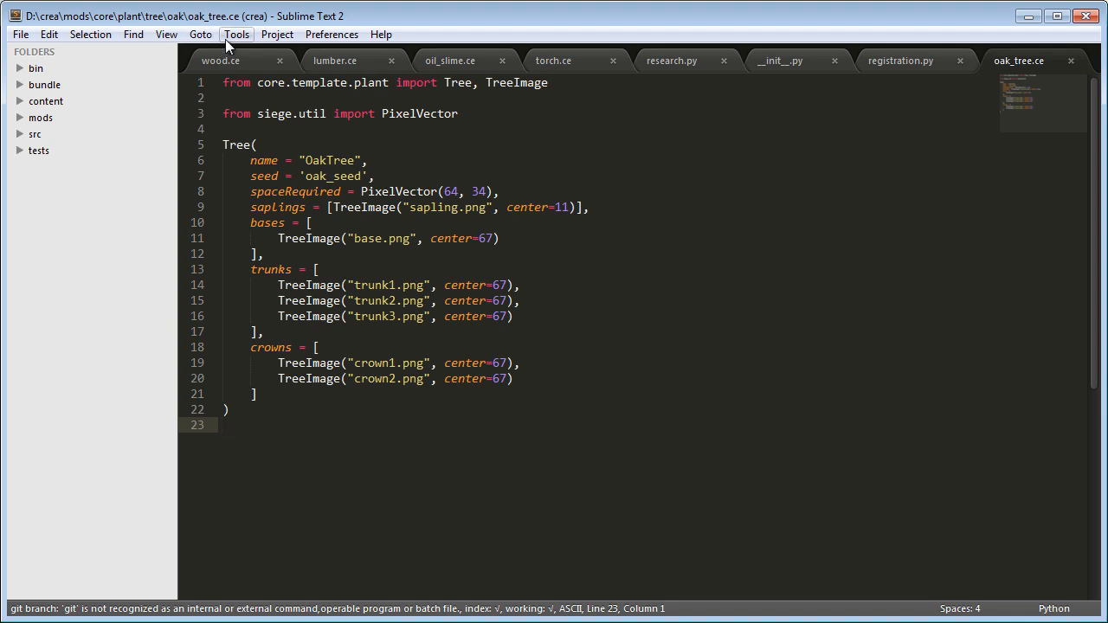
Step: Locate core/template/item.py via the 'temp' file search and find its 'class Item' definition
left_click(219, 61)
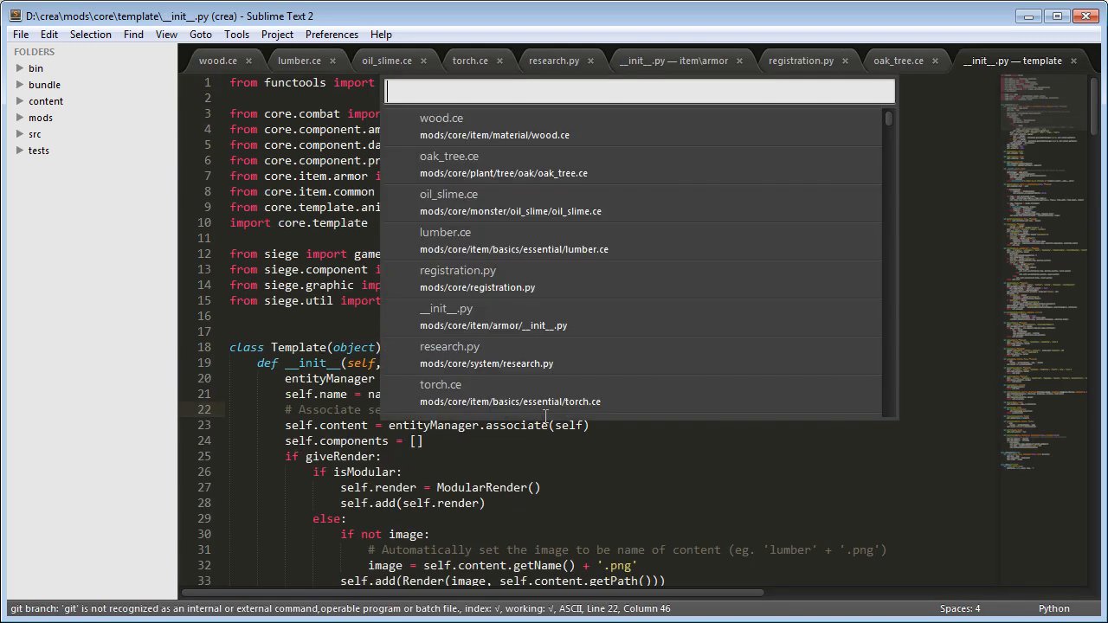
type("temp")
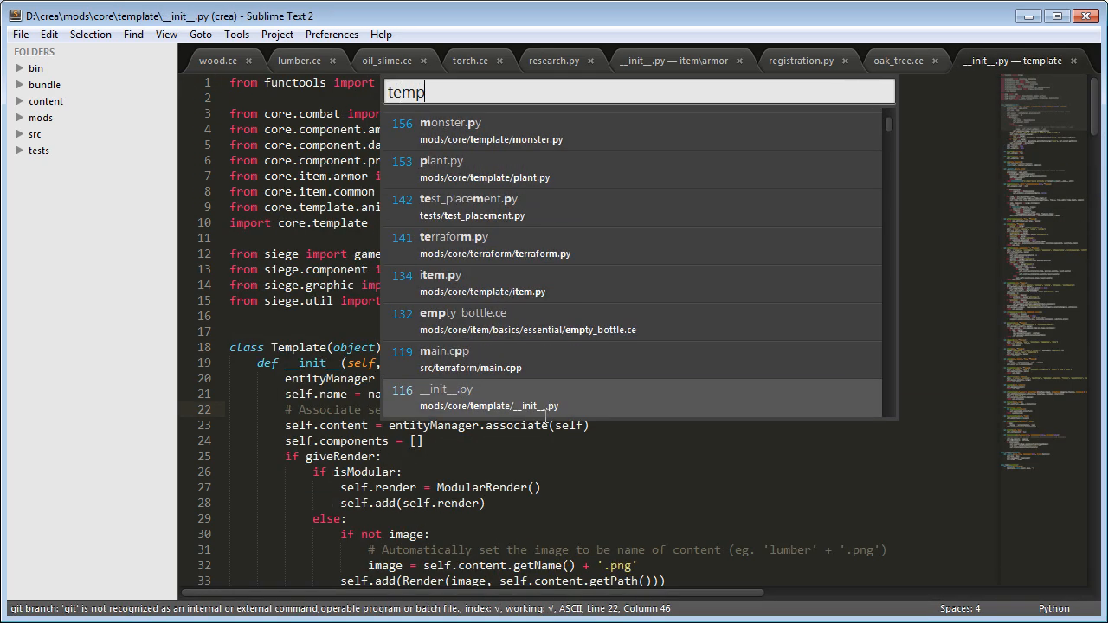
left_click(440, 284)
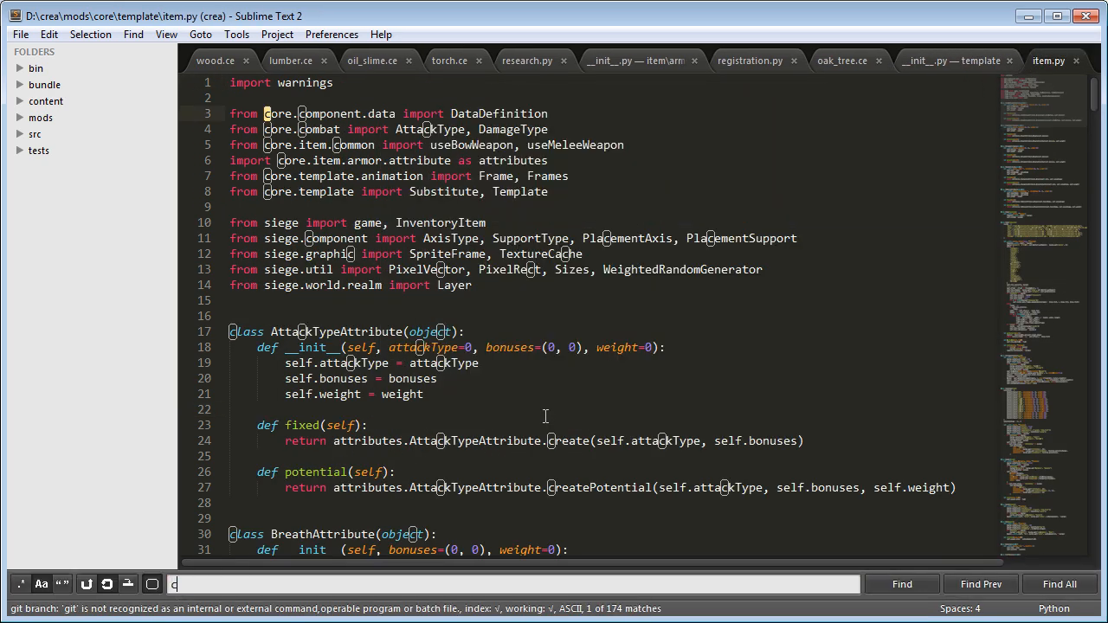
type("lass Item")
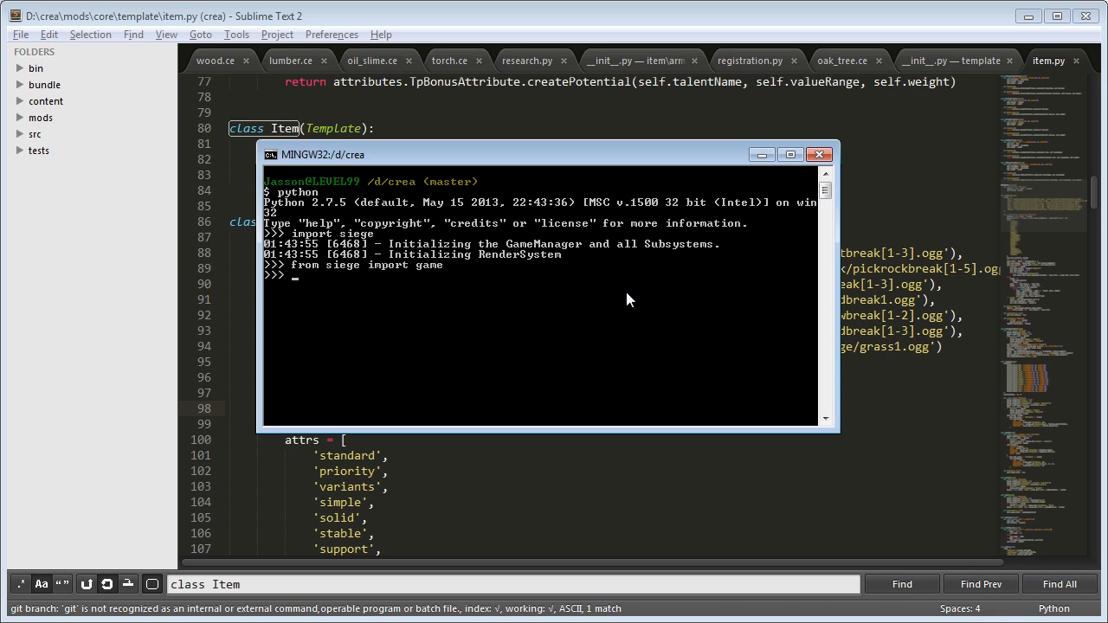
Step: Run game.content.get('lumber'), which fails, then game.content.discover('mods') to load the core package
type("game.content.g")
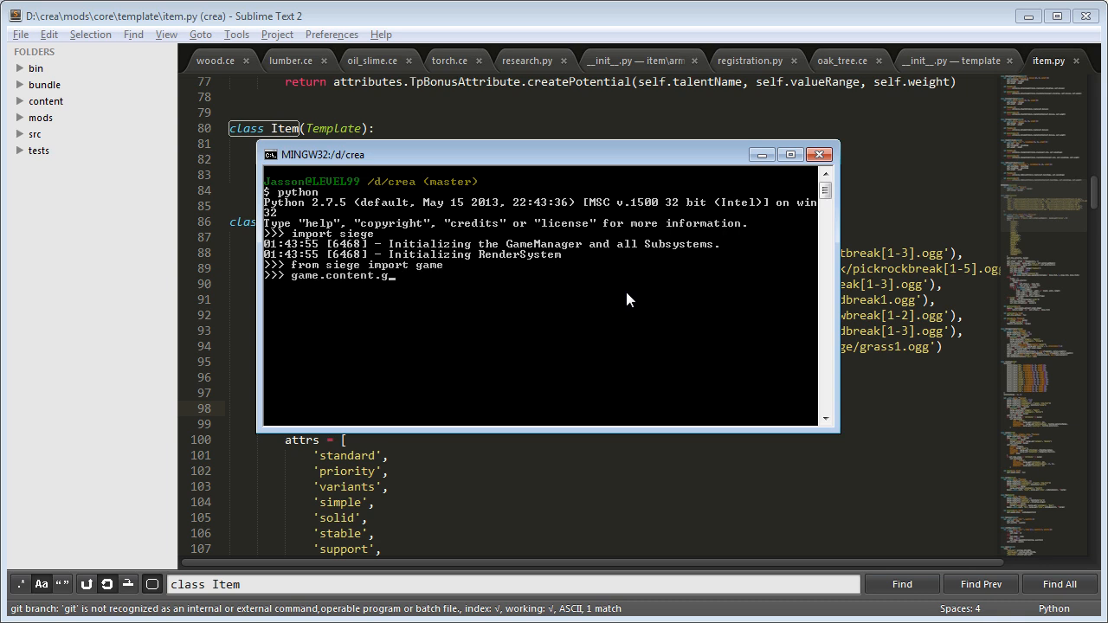
type("et('lumber'")
type("game.content")
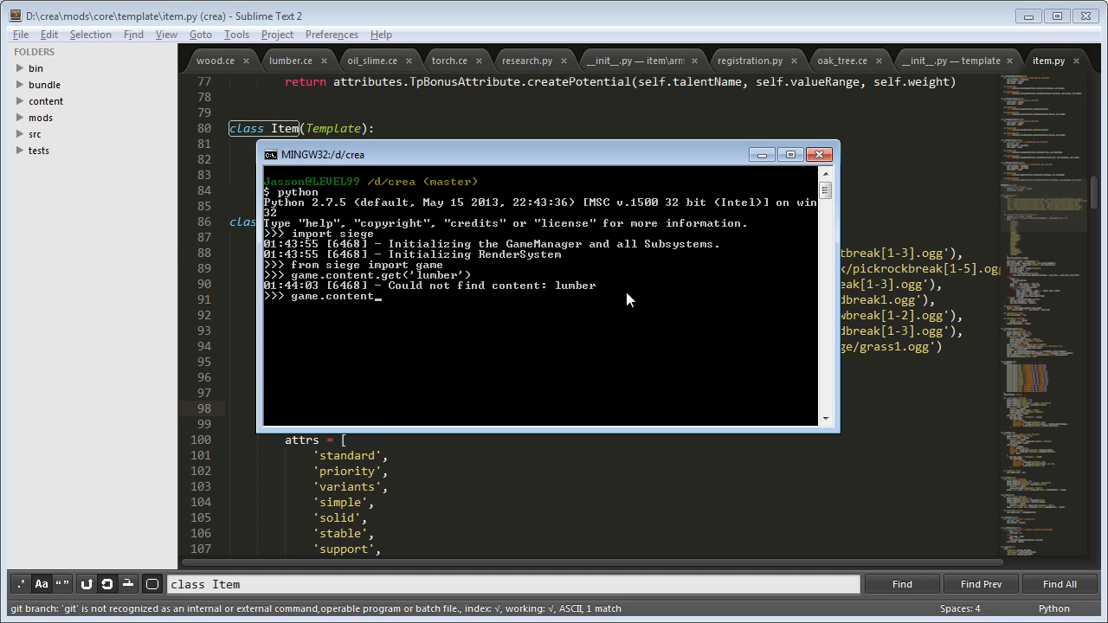
type("discover(")
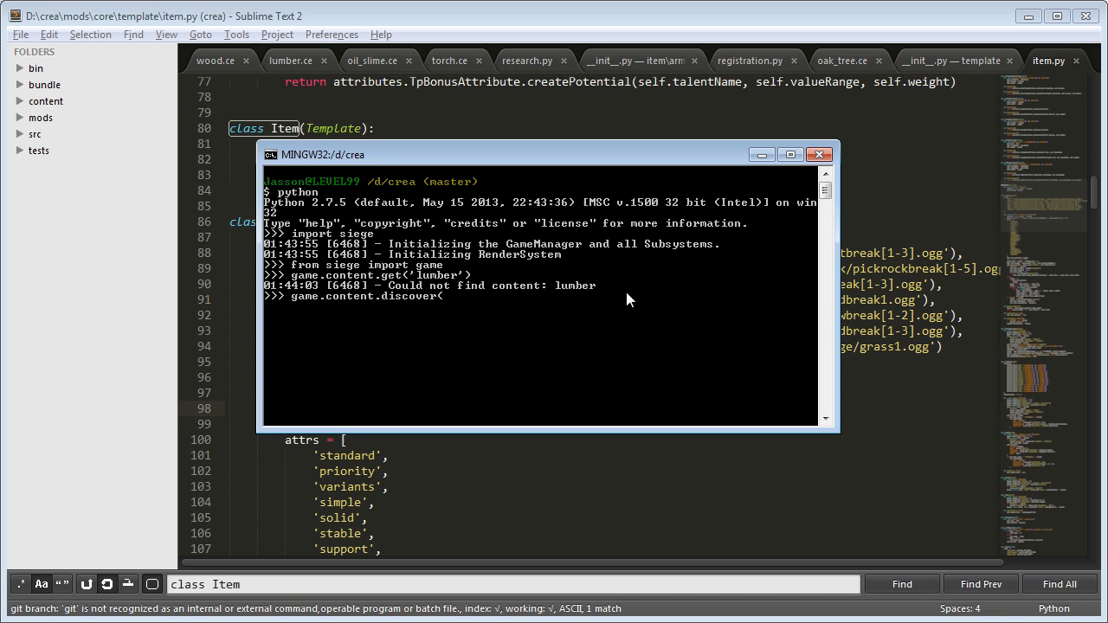
type("'mods')")
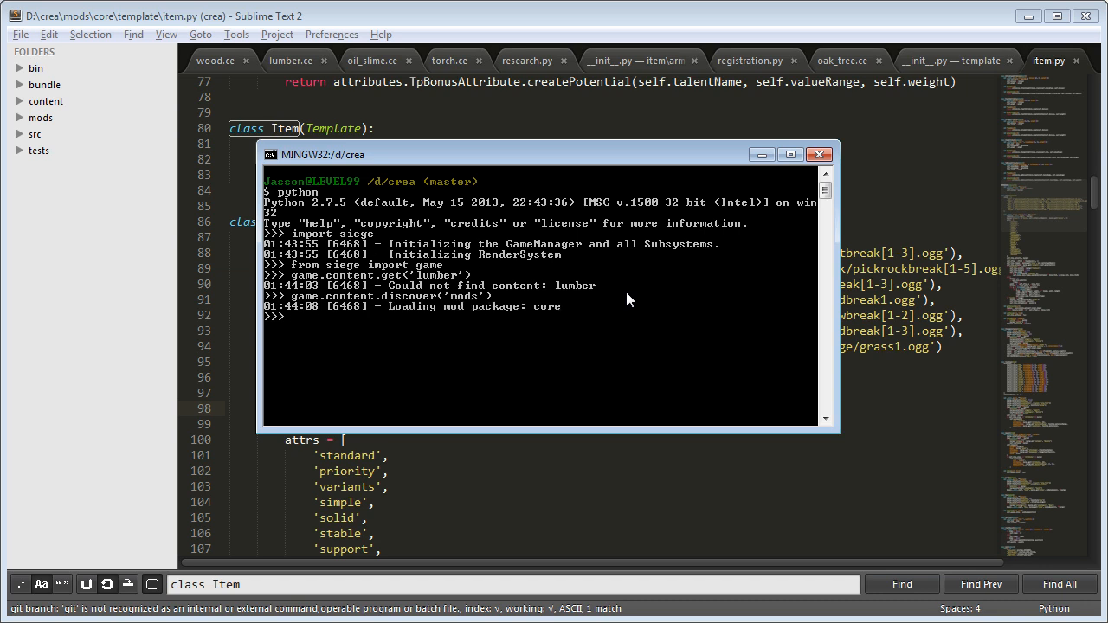
key("Return")
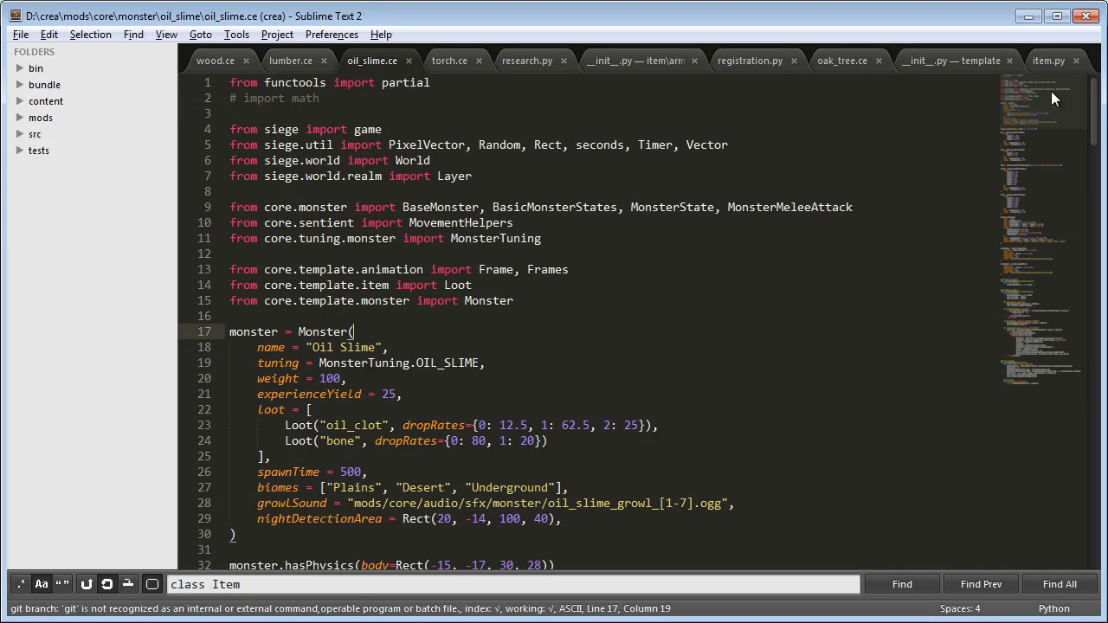
Step: Scroll through oil_slime.ce's attack definitions and bring up the equipment.html UI template
scroll("down", 3)
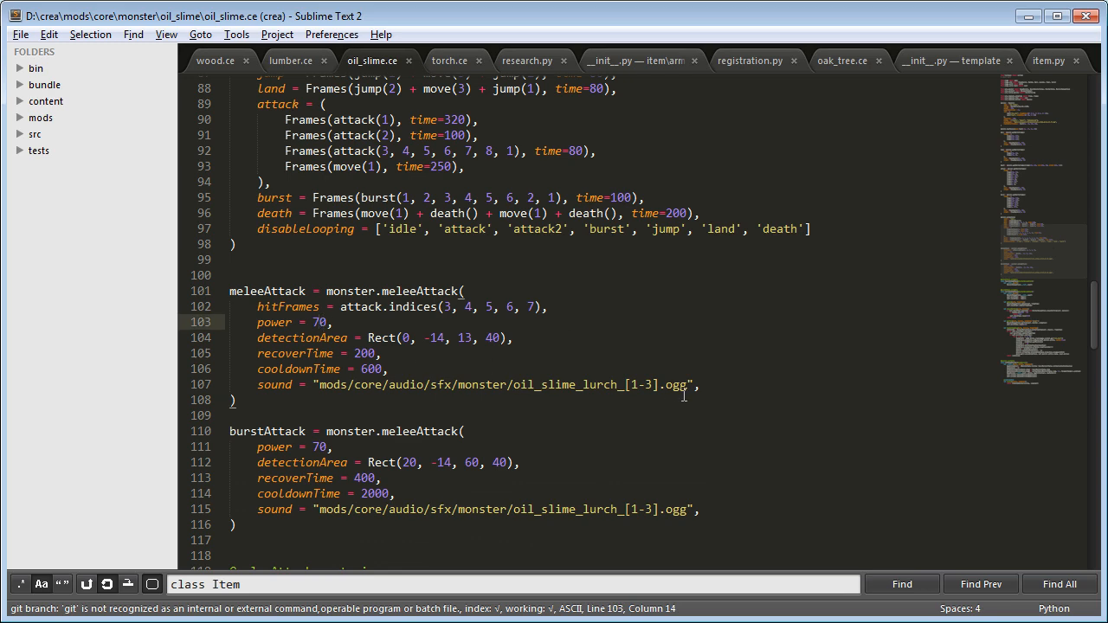
type("00")
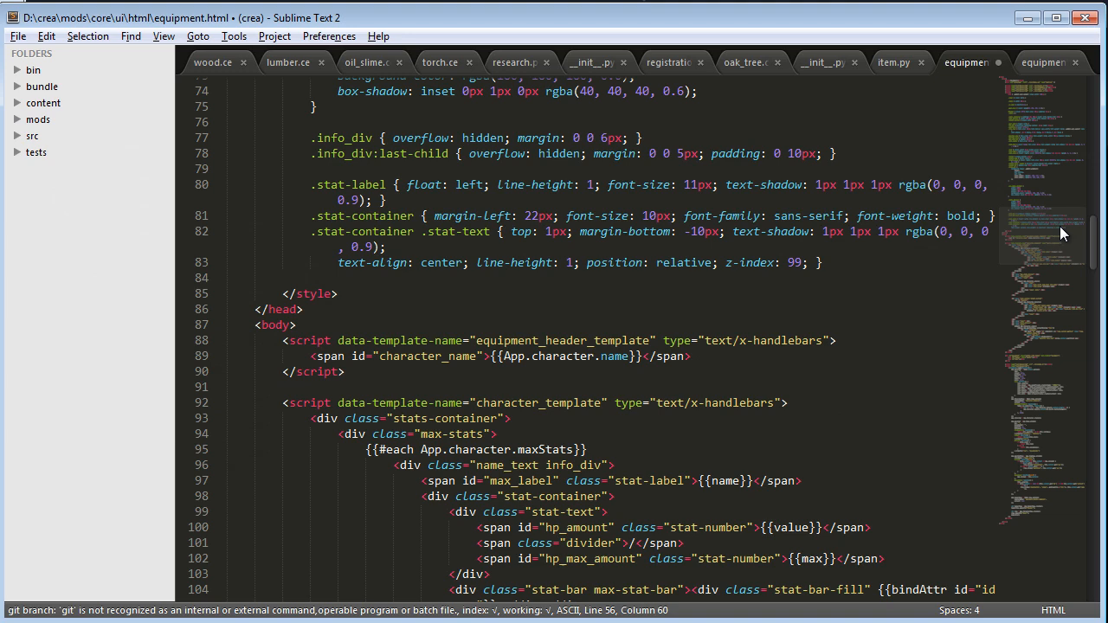
Step: Read equipment.html's handlebars markup and equipment.py's EquipmentUi callbacks, ending back on the HTML file
scroll("down", 3)
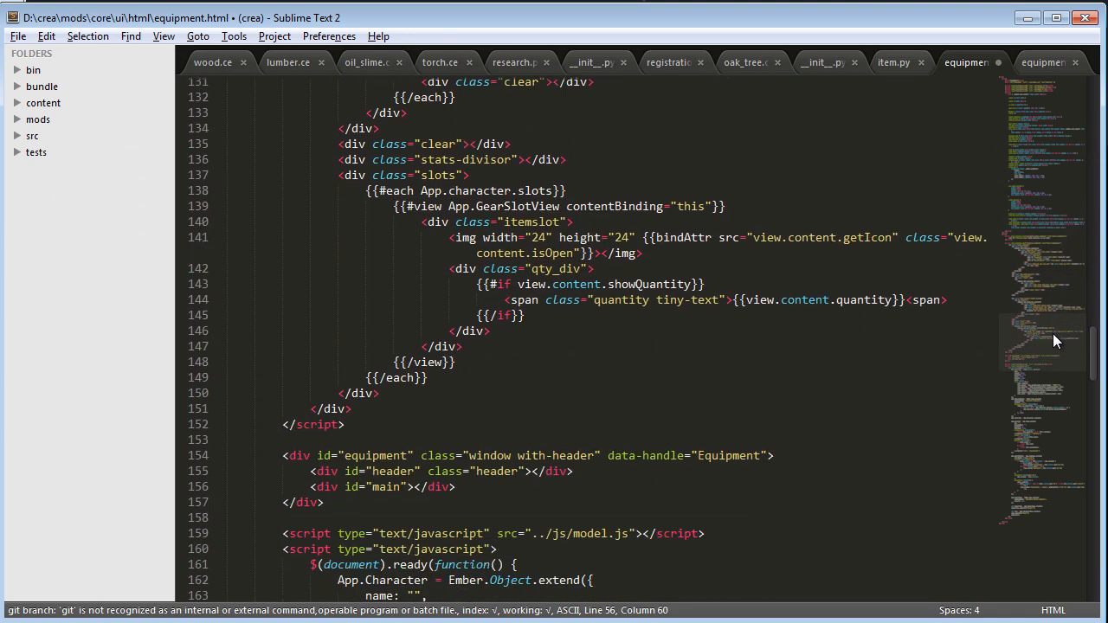
scroll("down", 3)
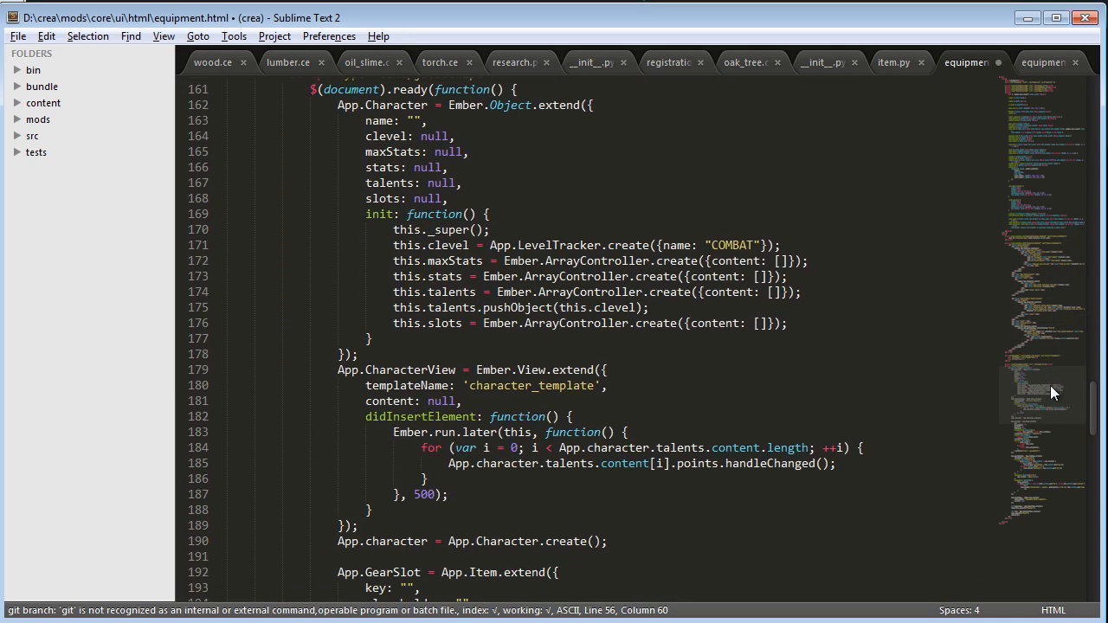
left_click(1043, 62)
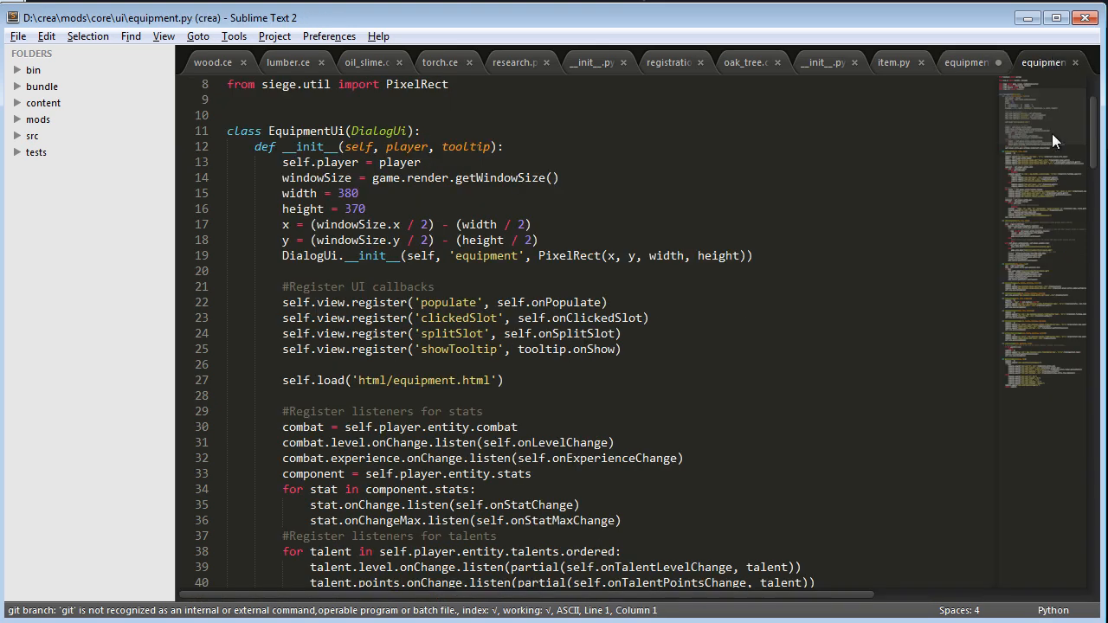
scroll("up", 3)
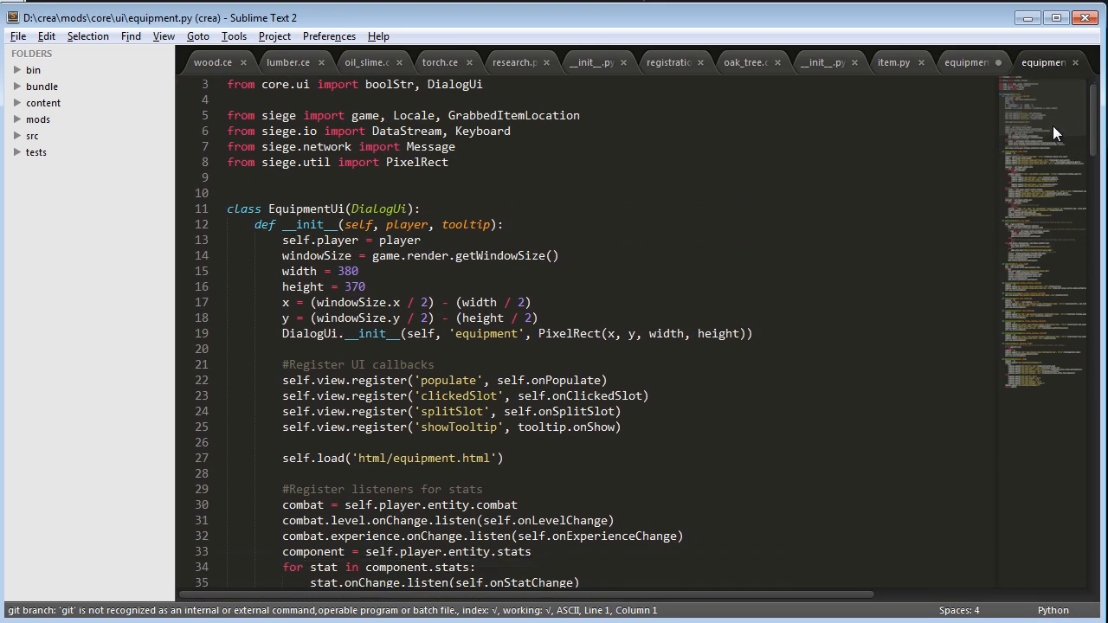
scroll("down", 3)
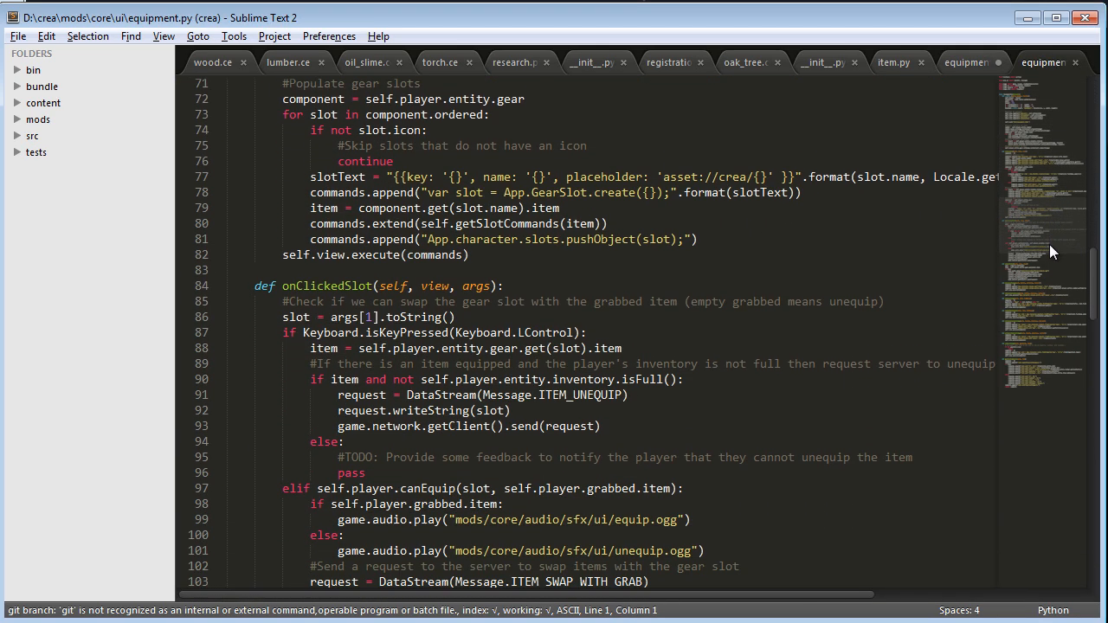
scroll("down", 3)
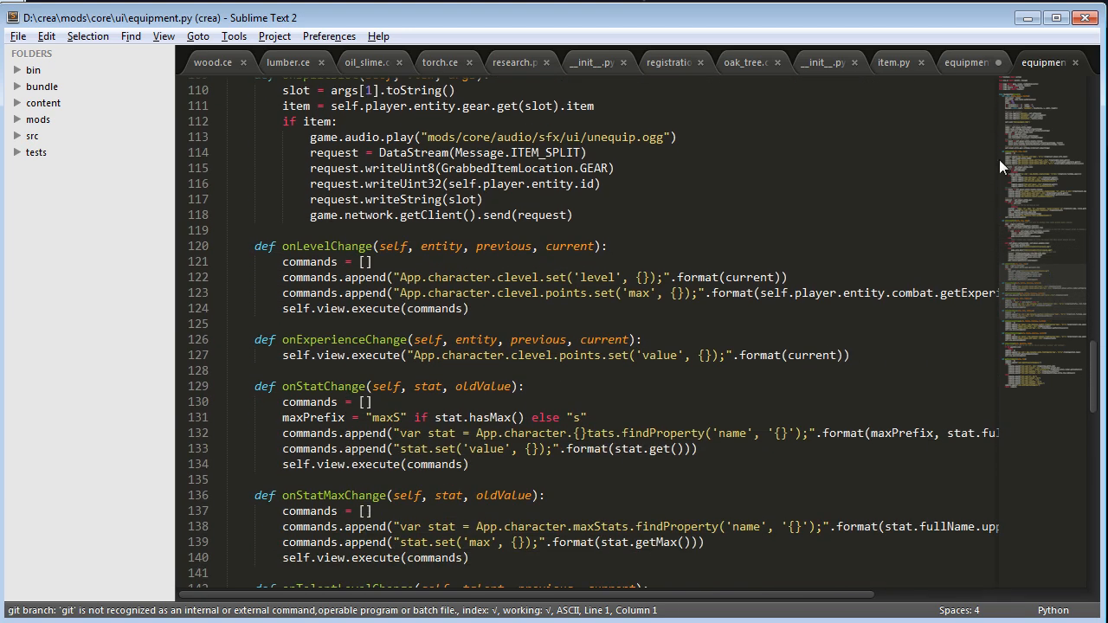
left_click(1042, 63)
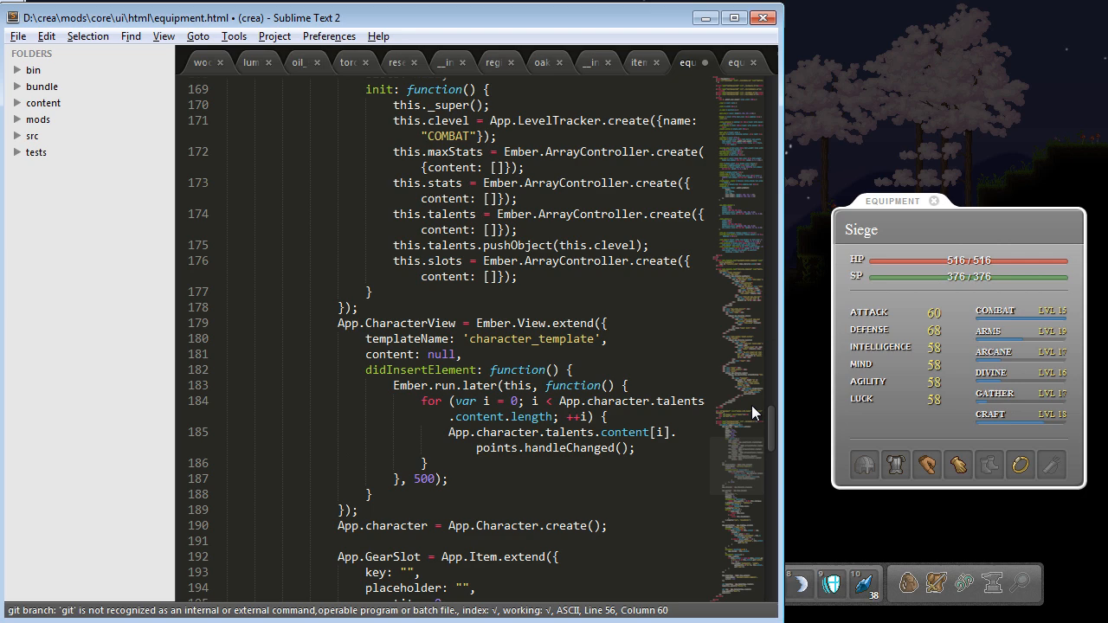
scroll("up", 3)
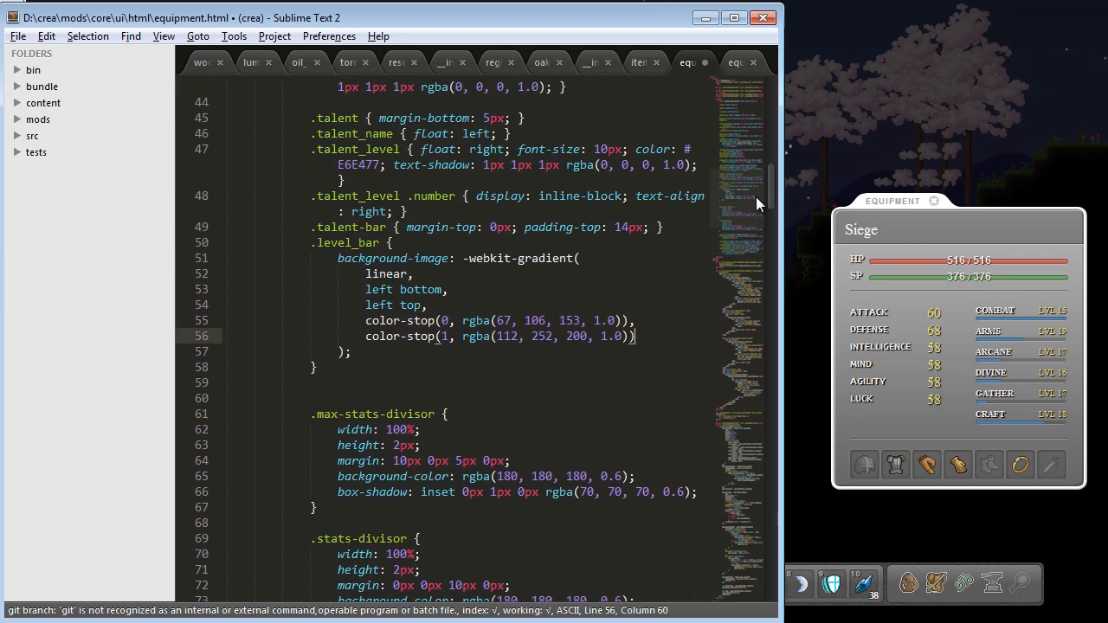
left_click(530, 320)
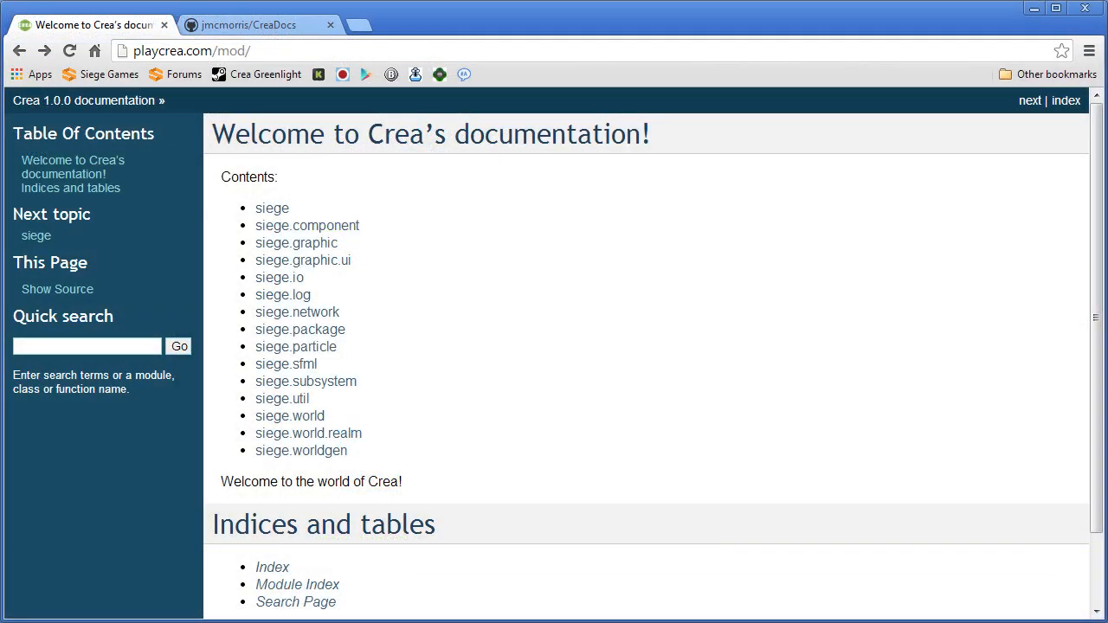
mouse_move(495, 252)
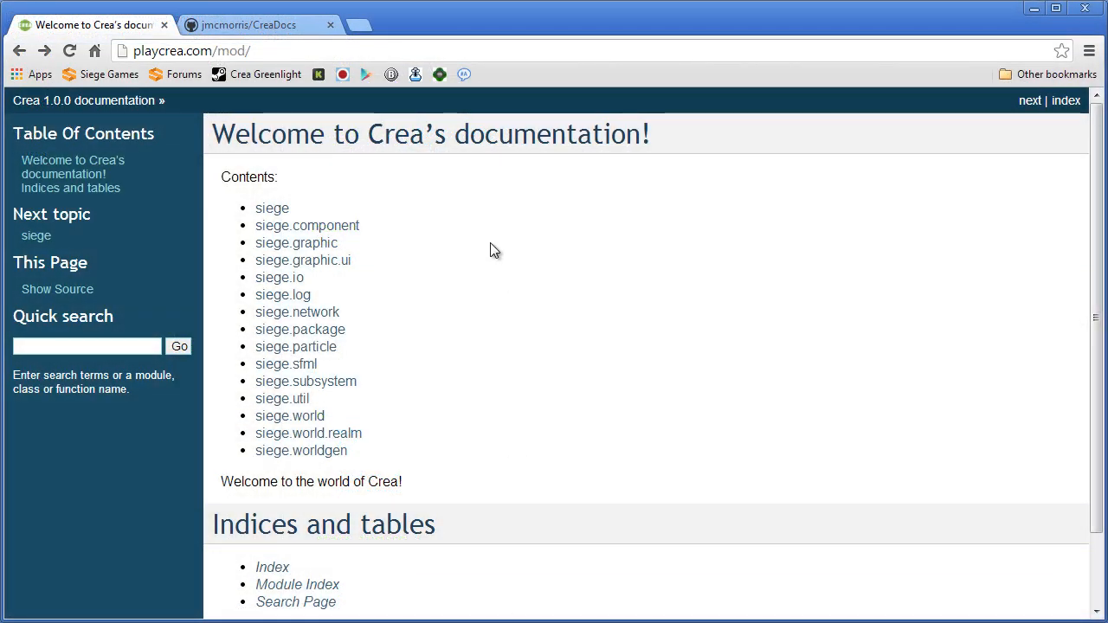
mouse_move(246, 201)
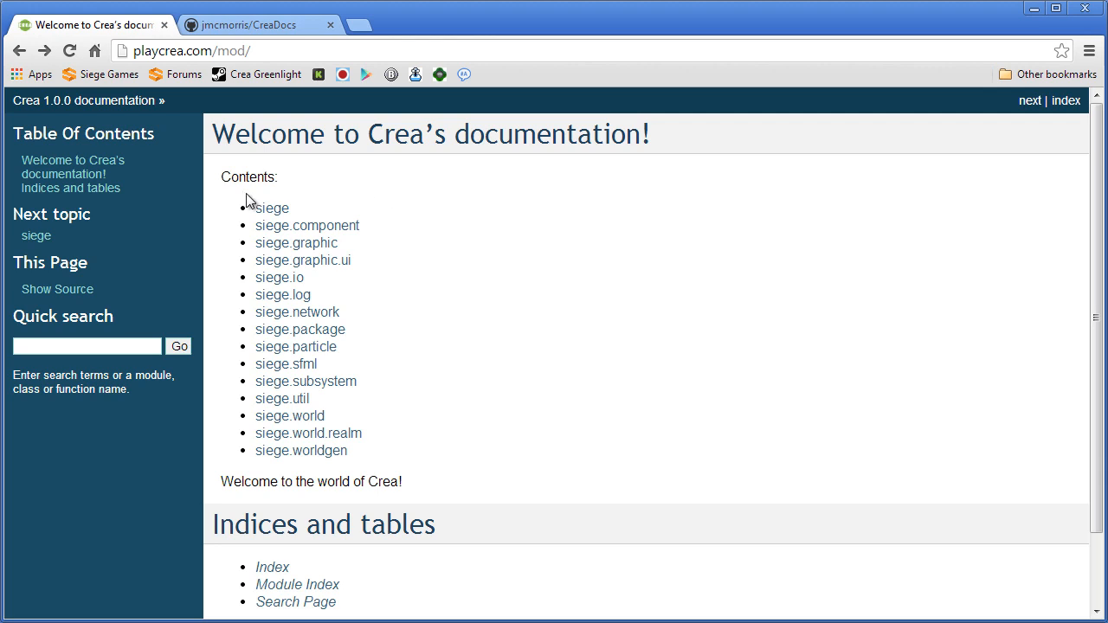
Step: Browse the siege module API page from Player and SceneManager down to Skill, StatList and StateManager
left_click(272, 207)
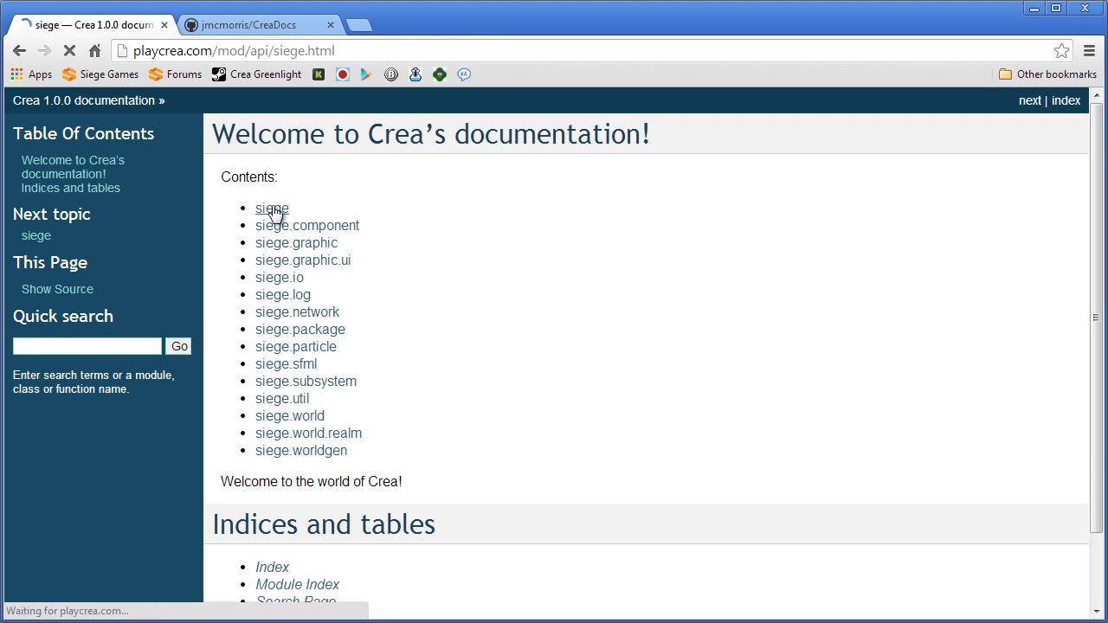
left_click(272, 208)
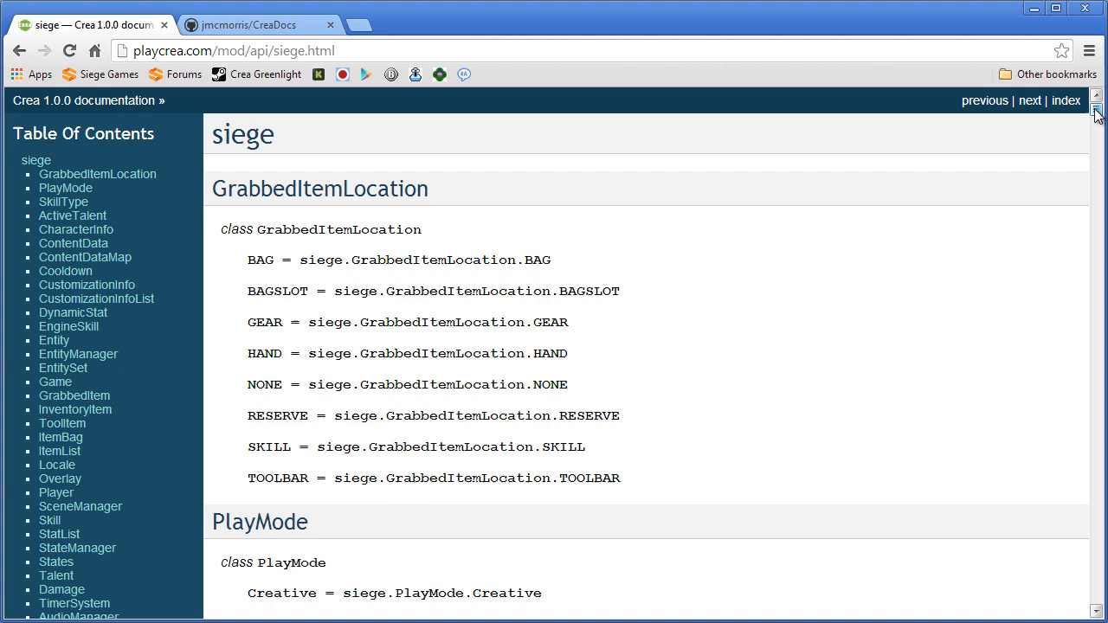
scroll("down", 3)
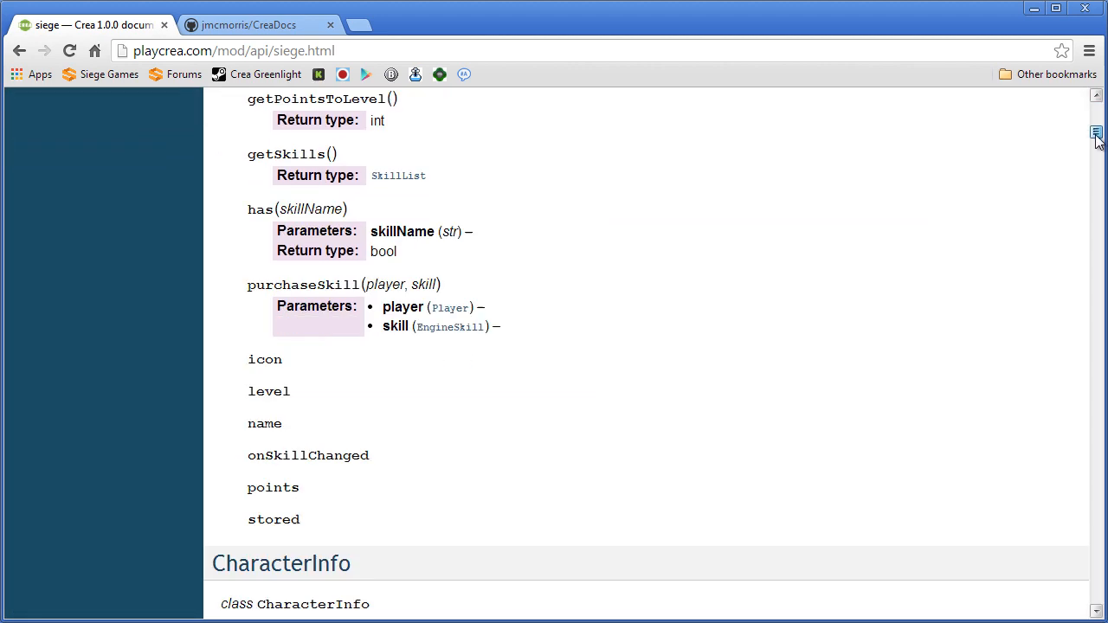
scroll("down", 3)
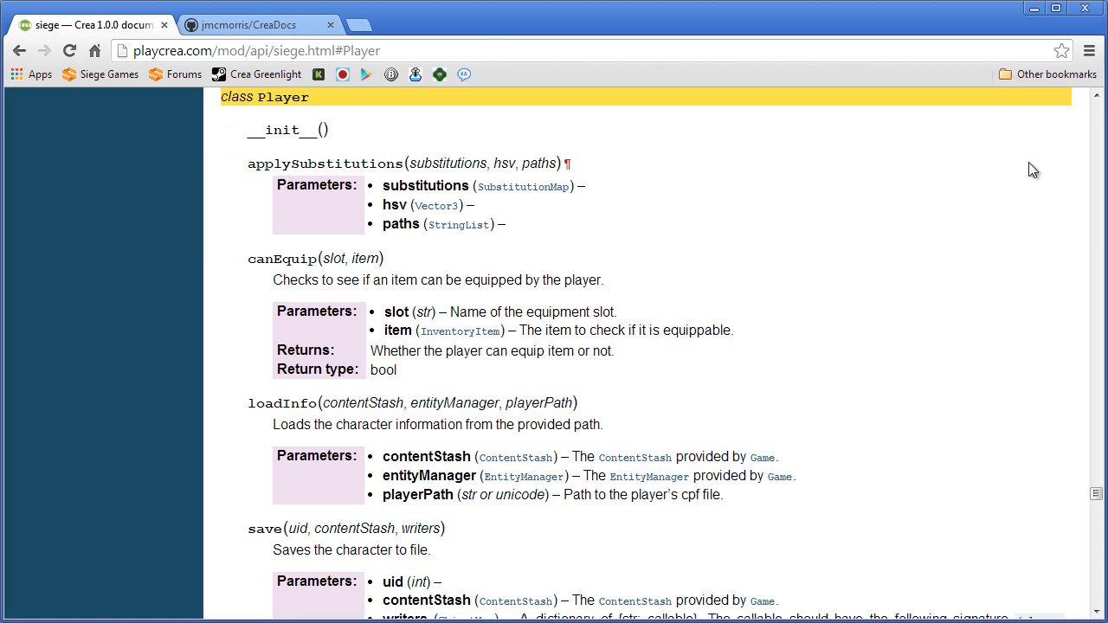
scroll("down", 3)
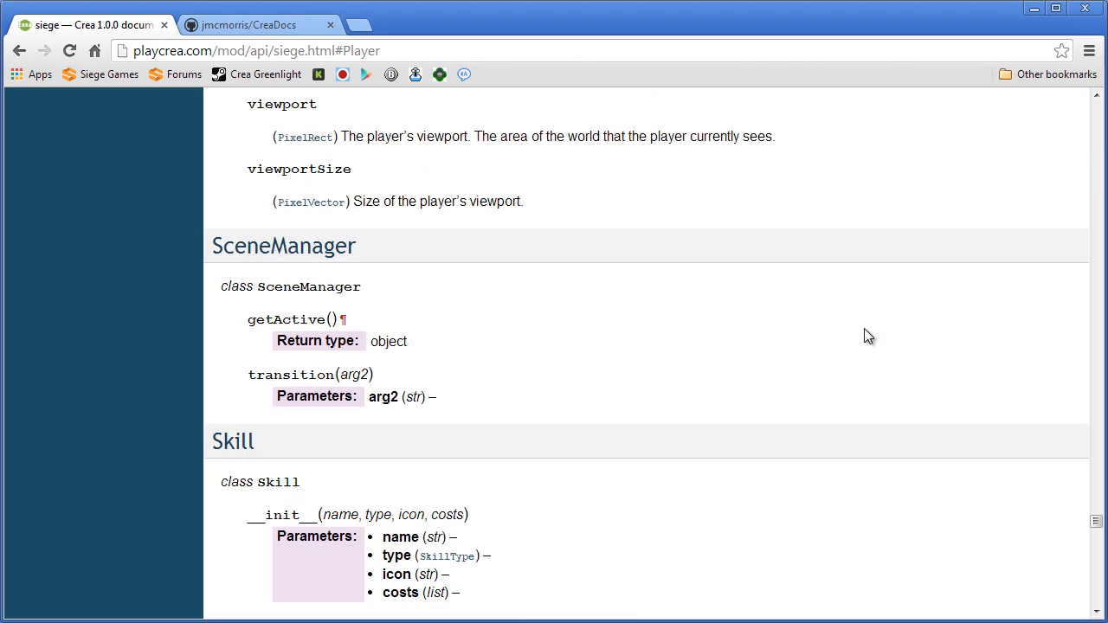
scroll("down", 3)
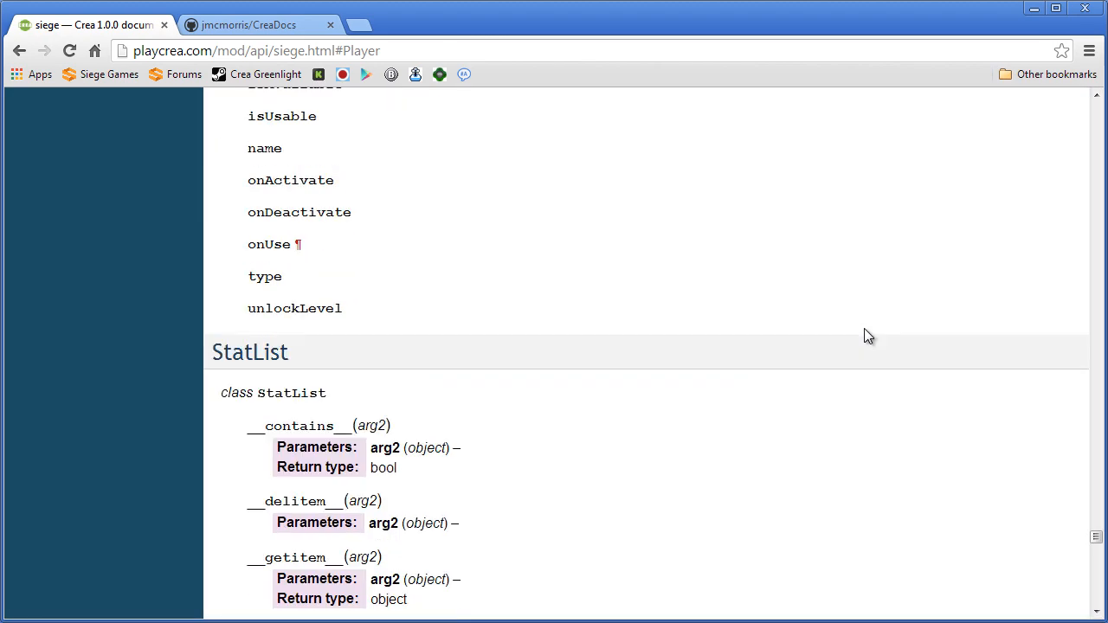
scroll("down", 3)
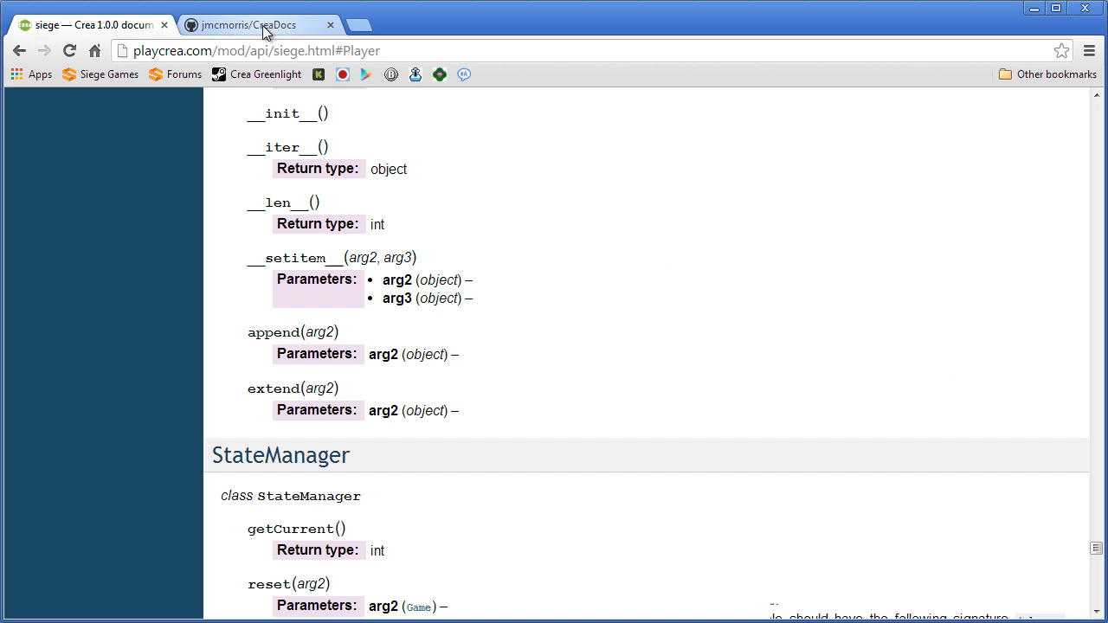
Step: View the jmcmorris/CreaDocs repository and its README on contributing to the modding docs
left_click(249, 24)
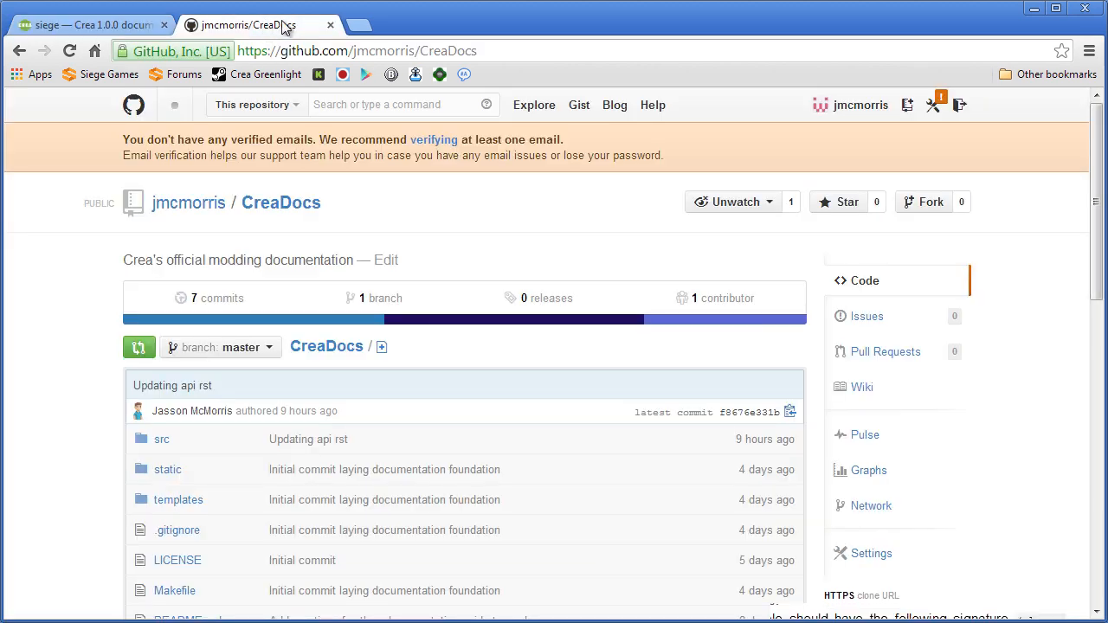
scroll("down", 3)
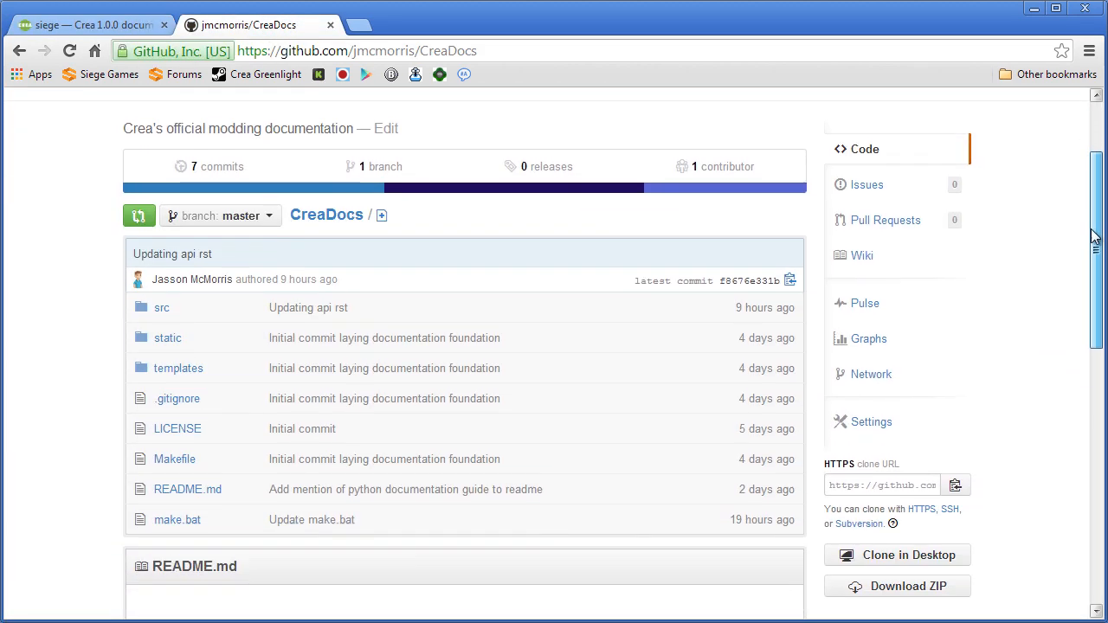
scroll("down", 3)
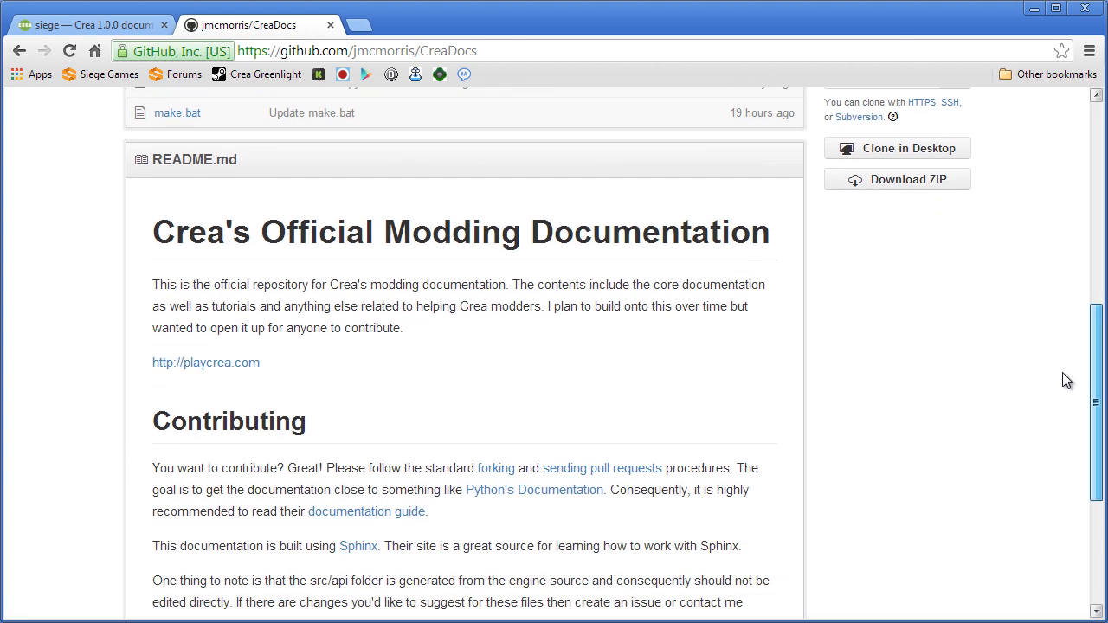
scroll("down", 3)
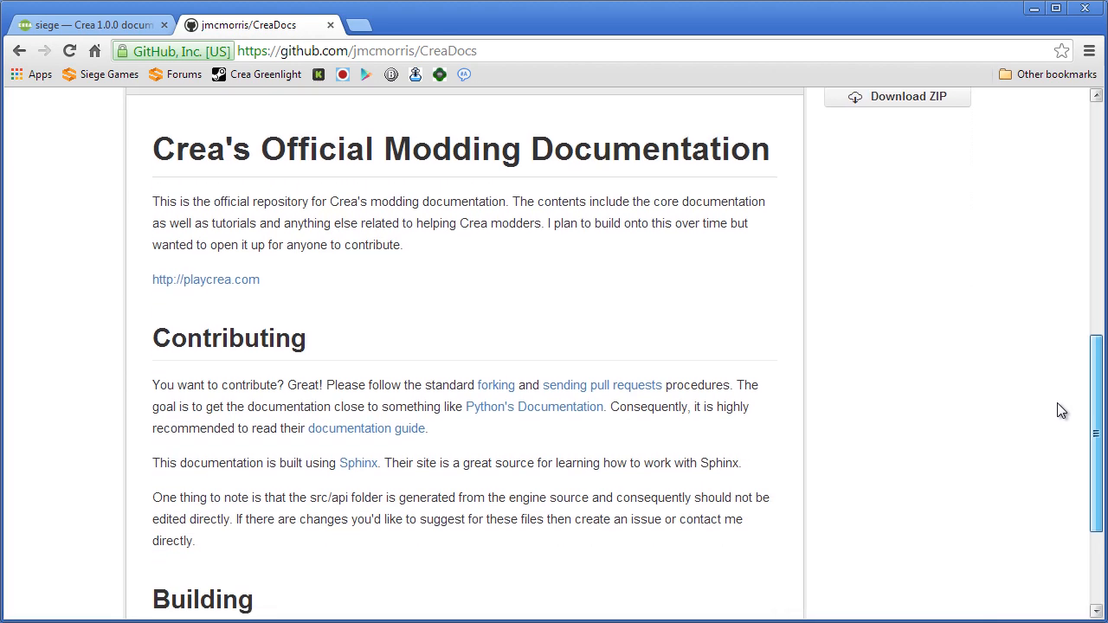